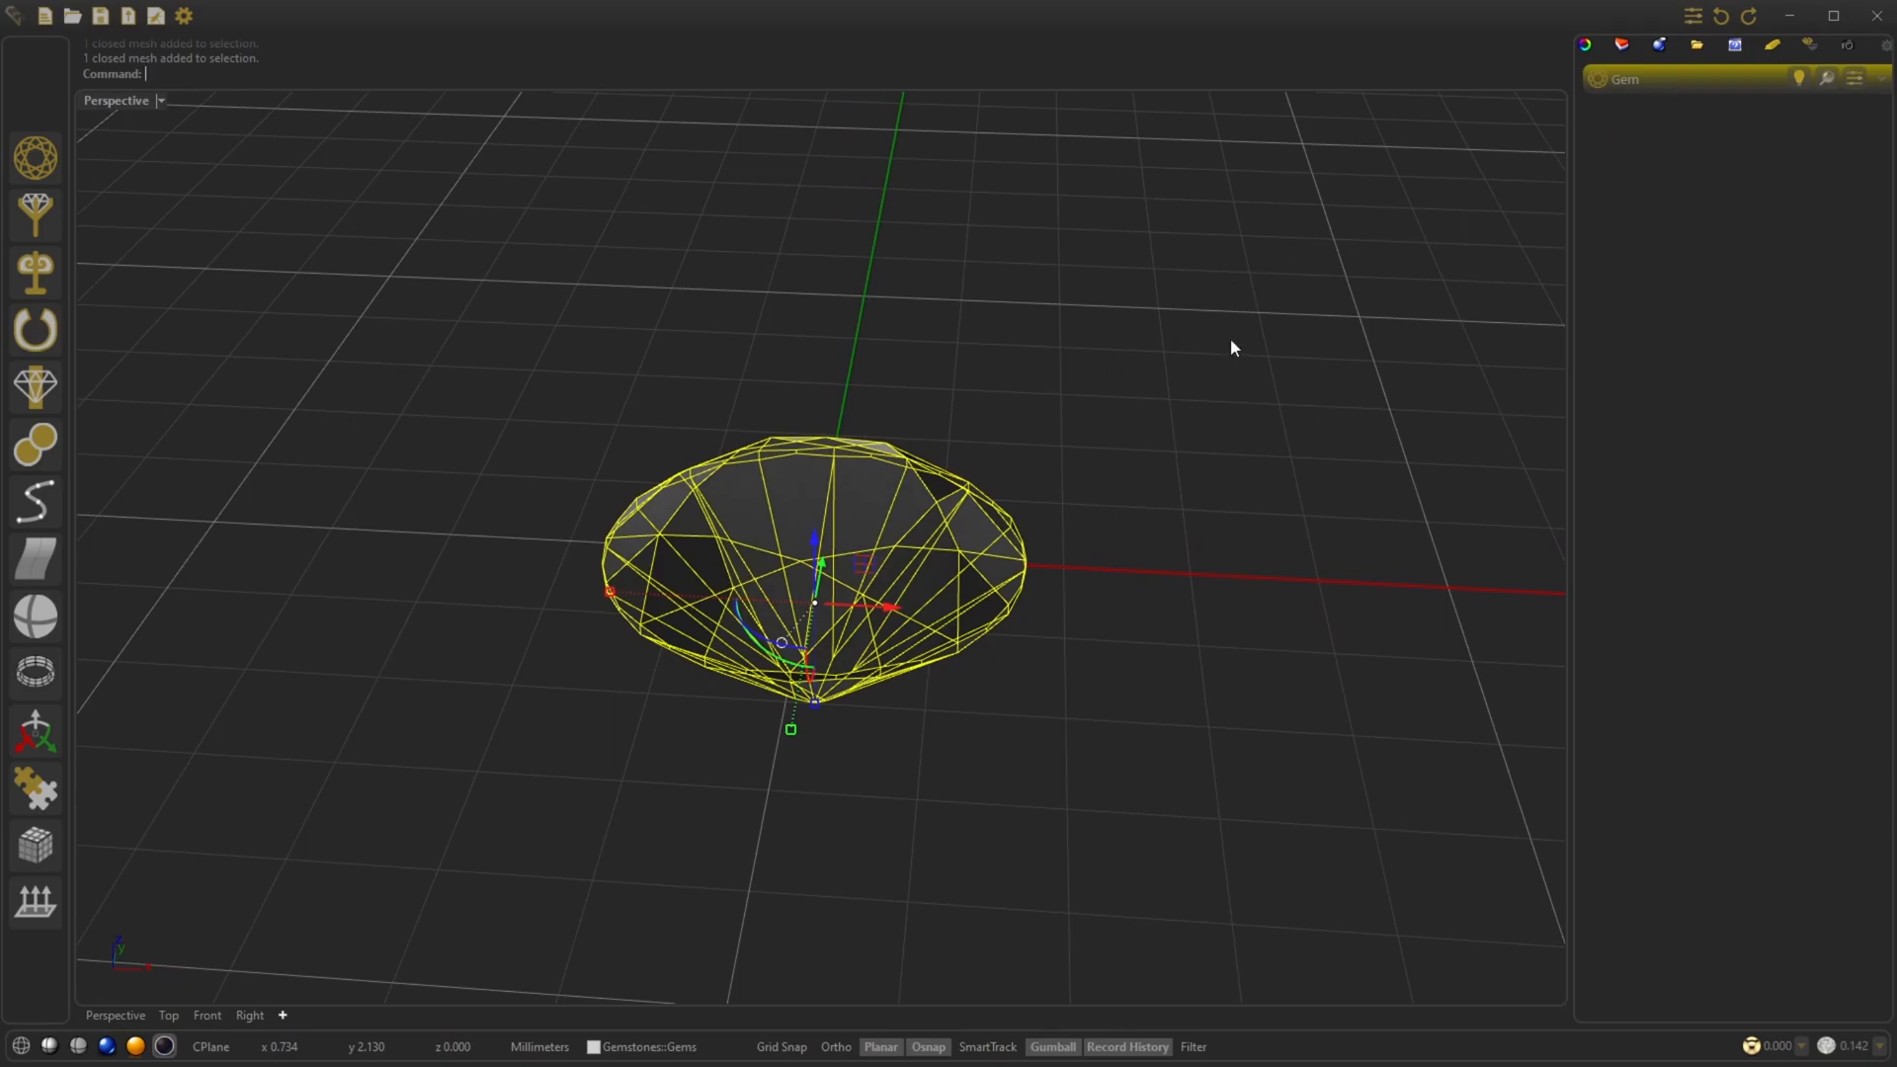
mouse_move(896, 516)
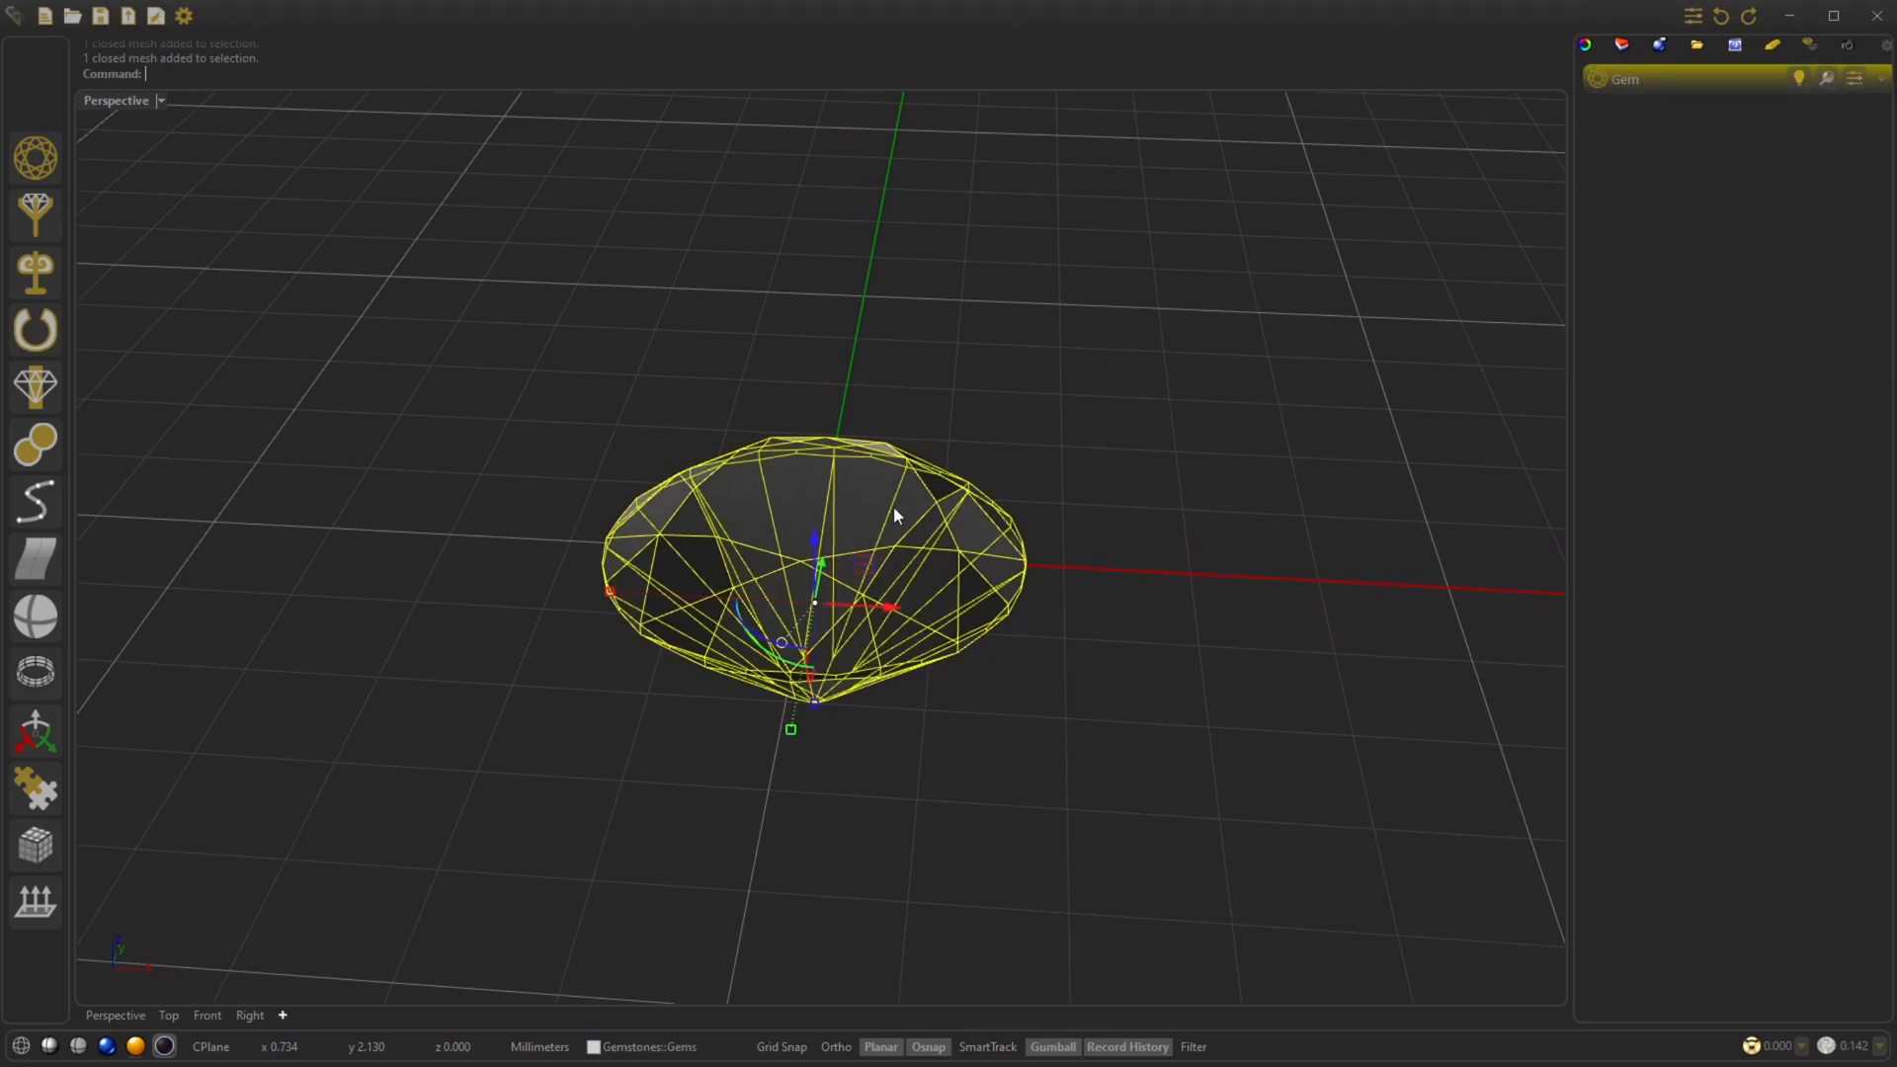
mouse_move(1085, 443)
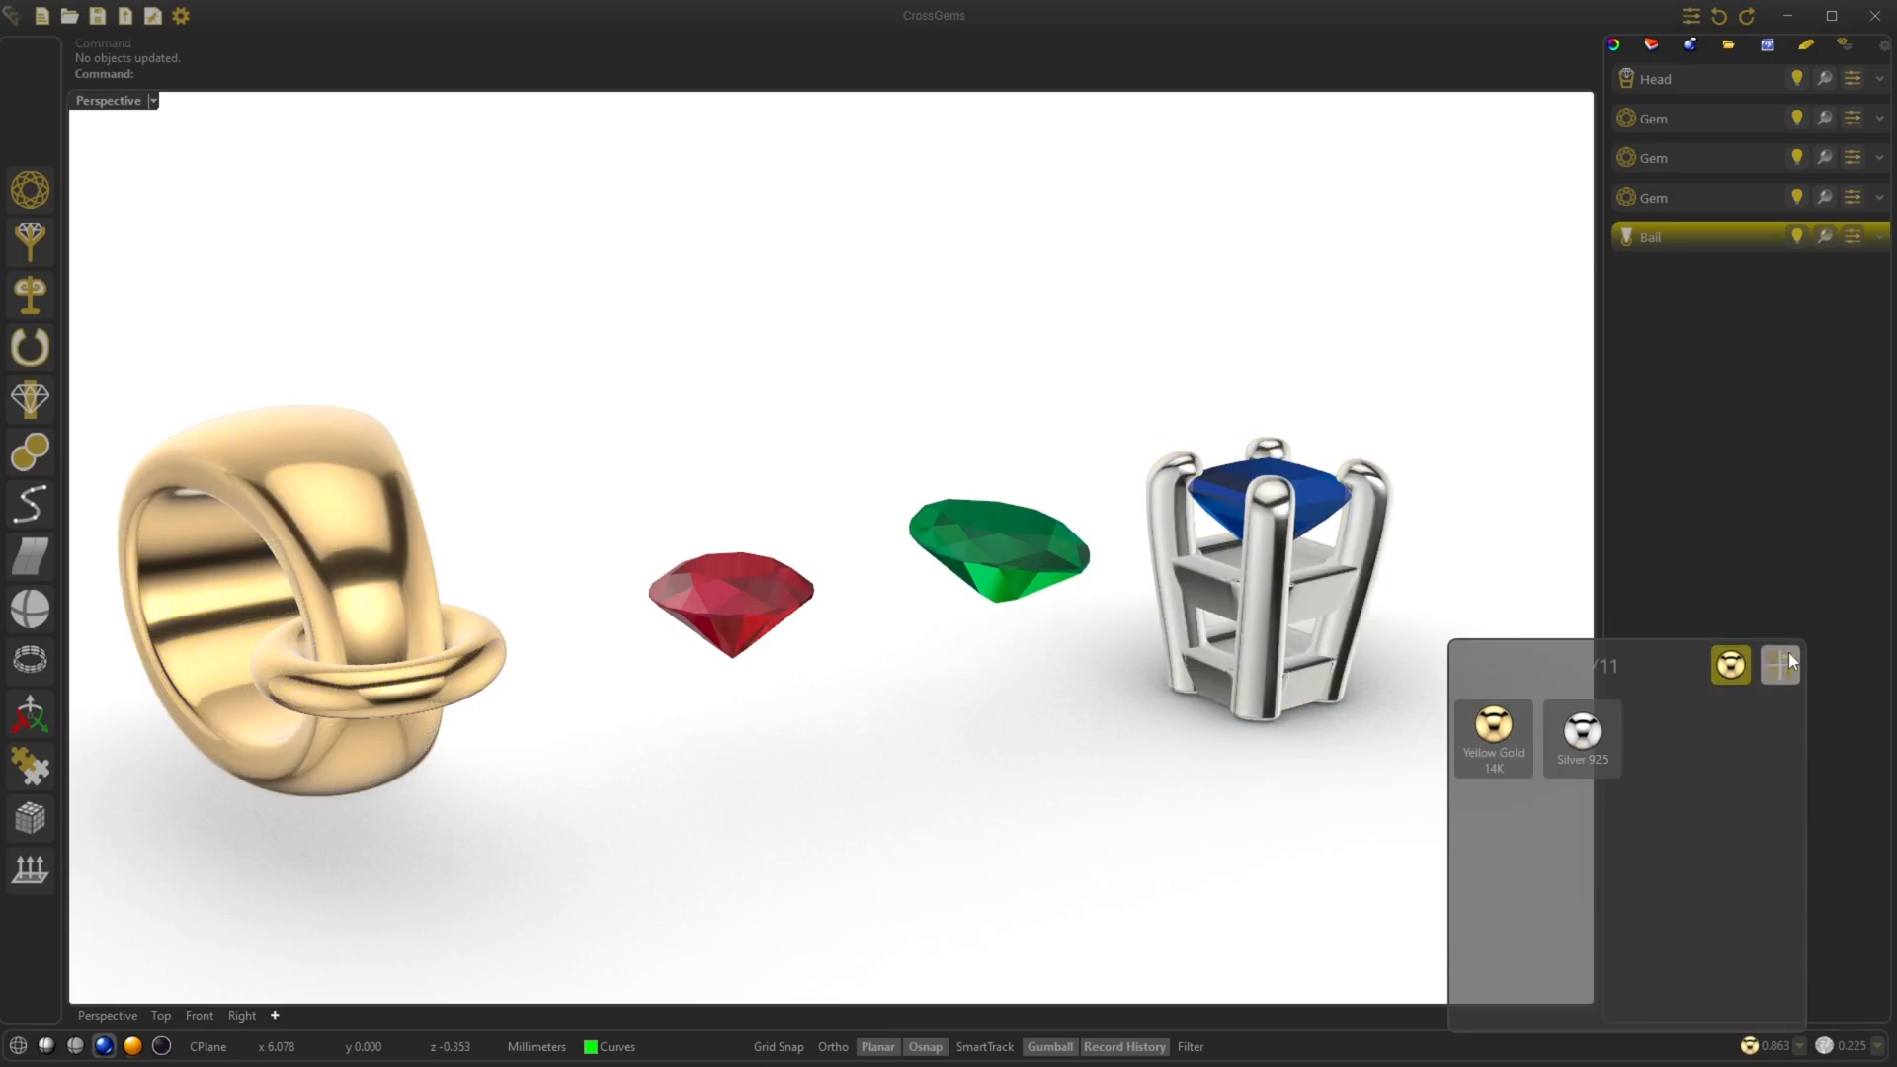
Cycle the selection filter through object type, gem material and cut, then select the Marquise and Radiant gems.
left_click(1778, 664)
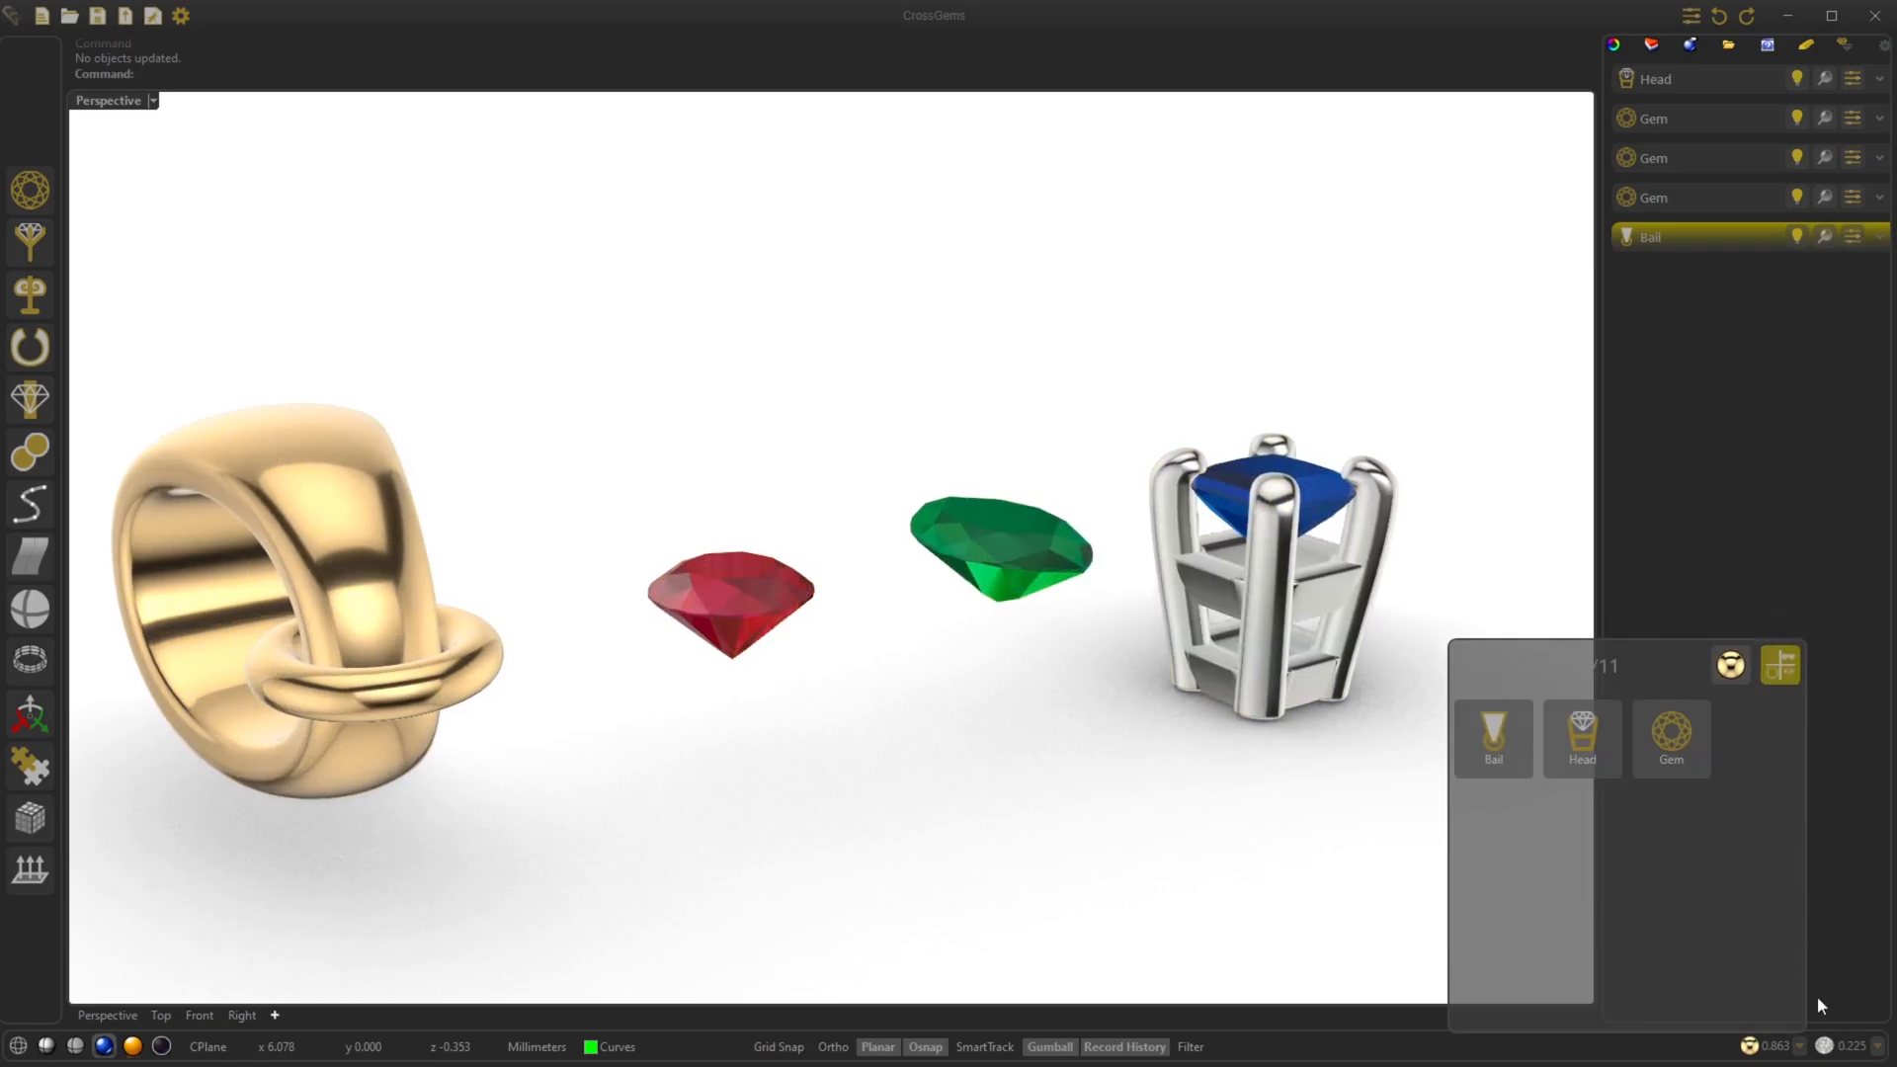
left_click(1781, 666)
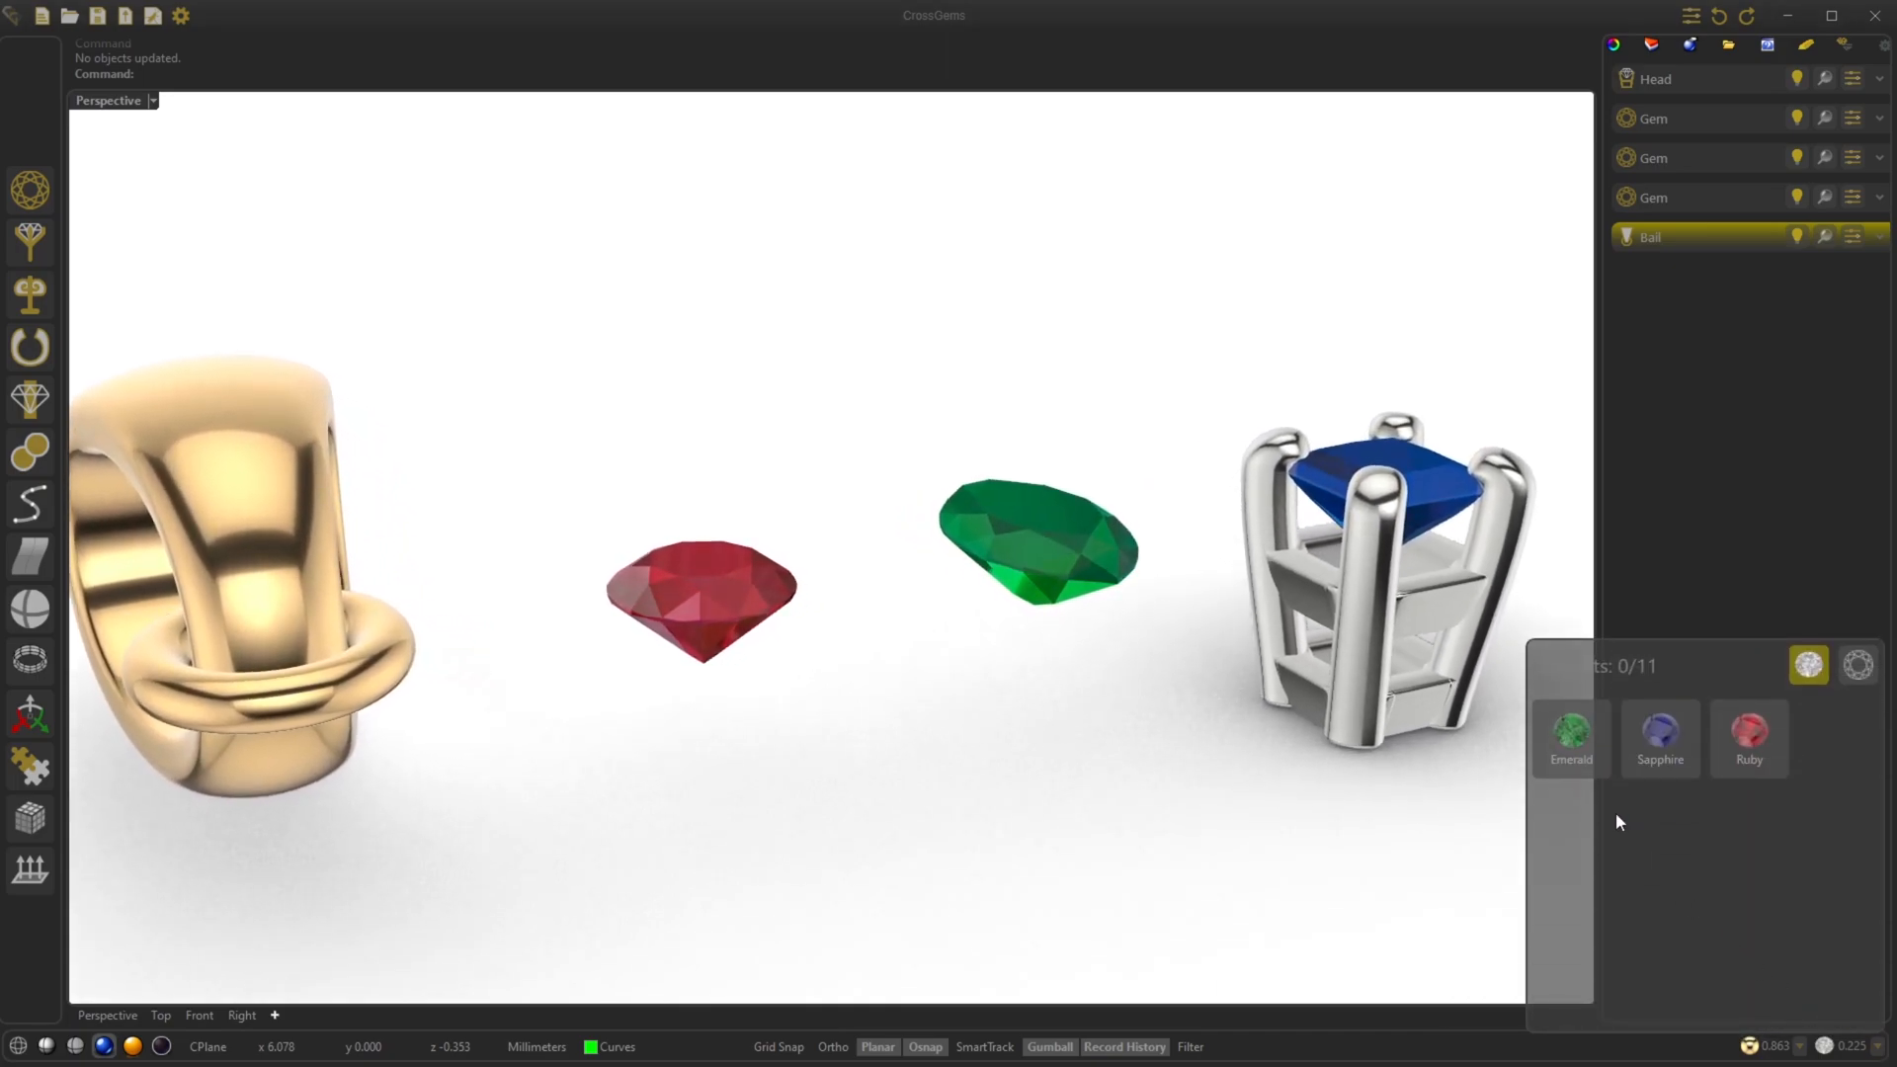
left_click(1660, 737)
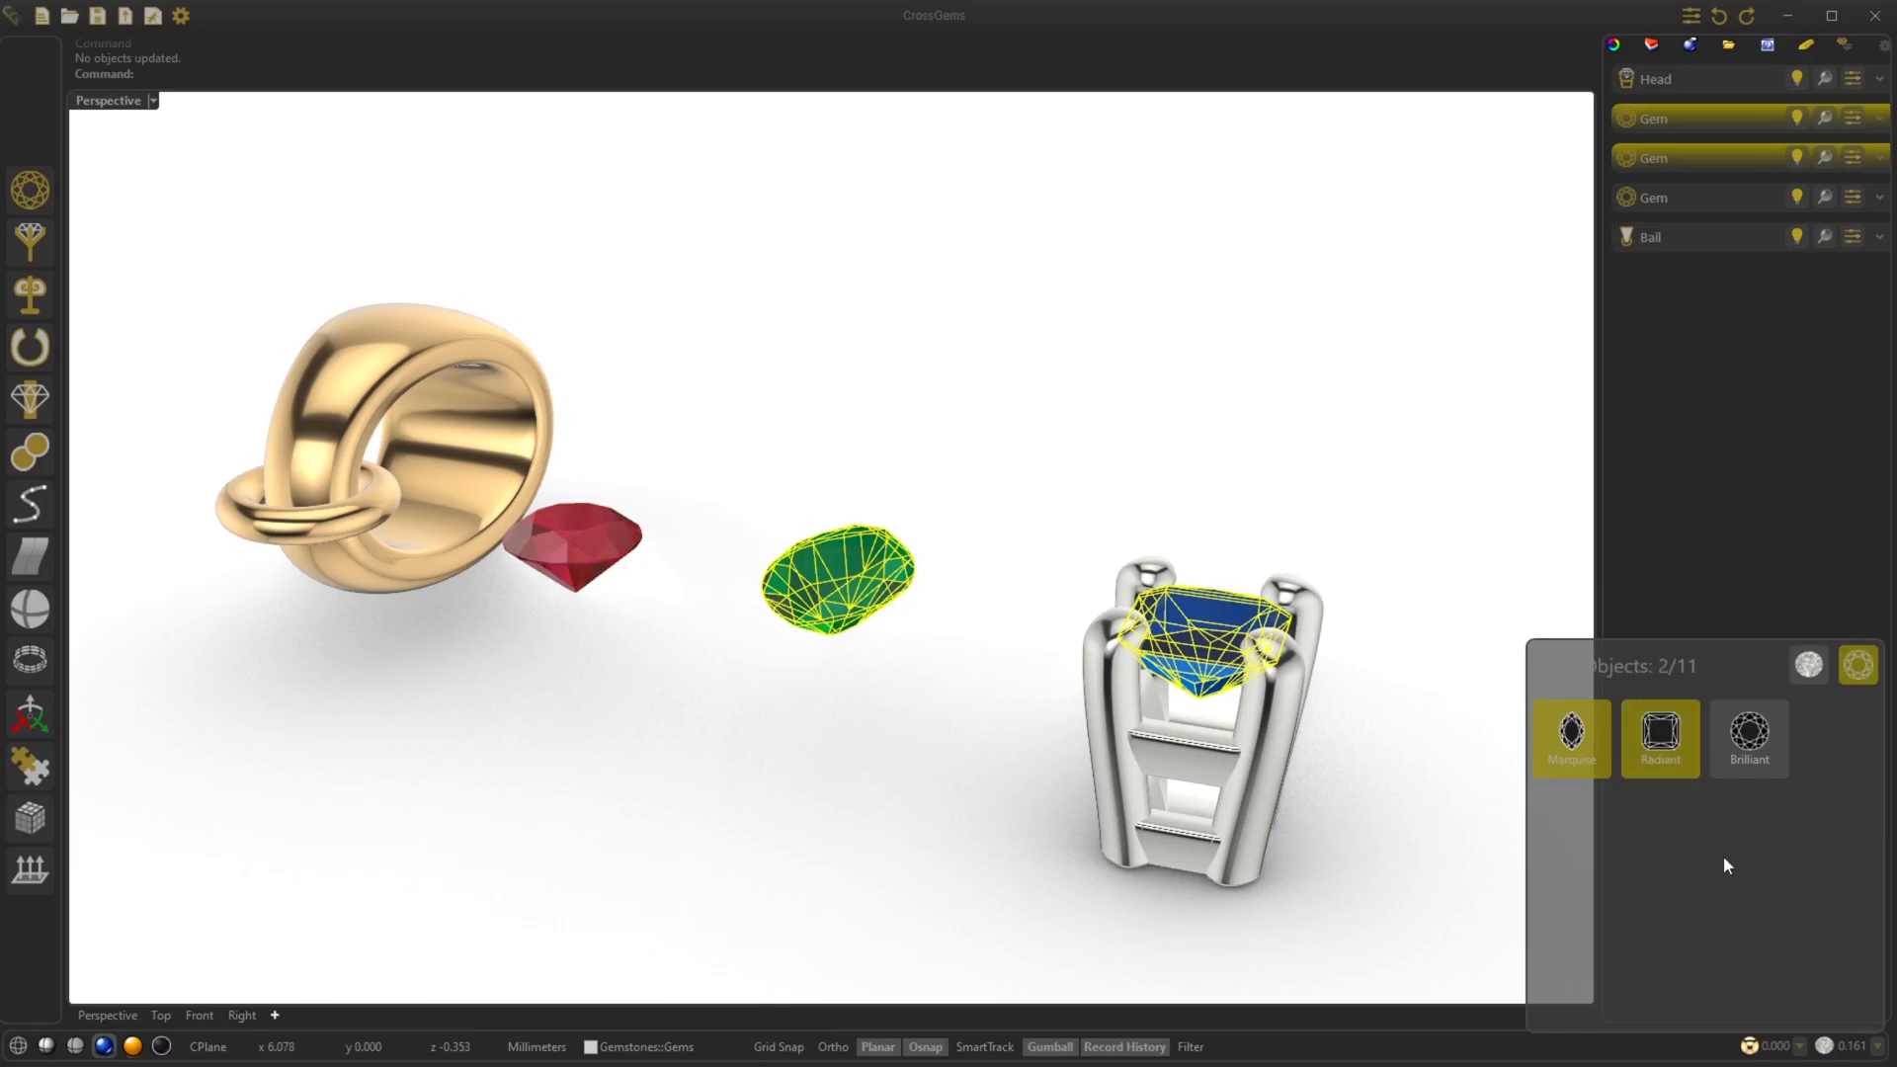
left_click(1571, 737)
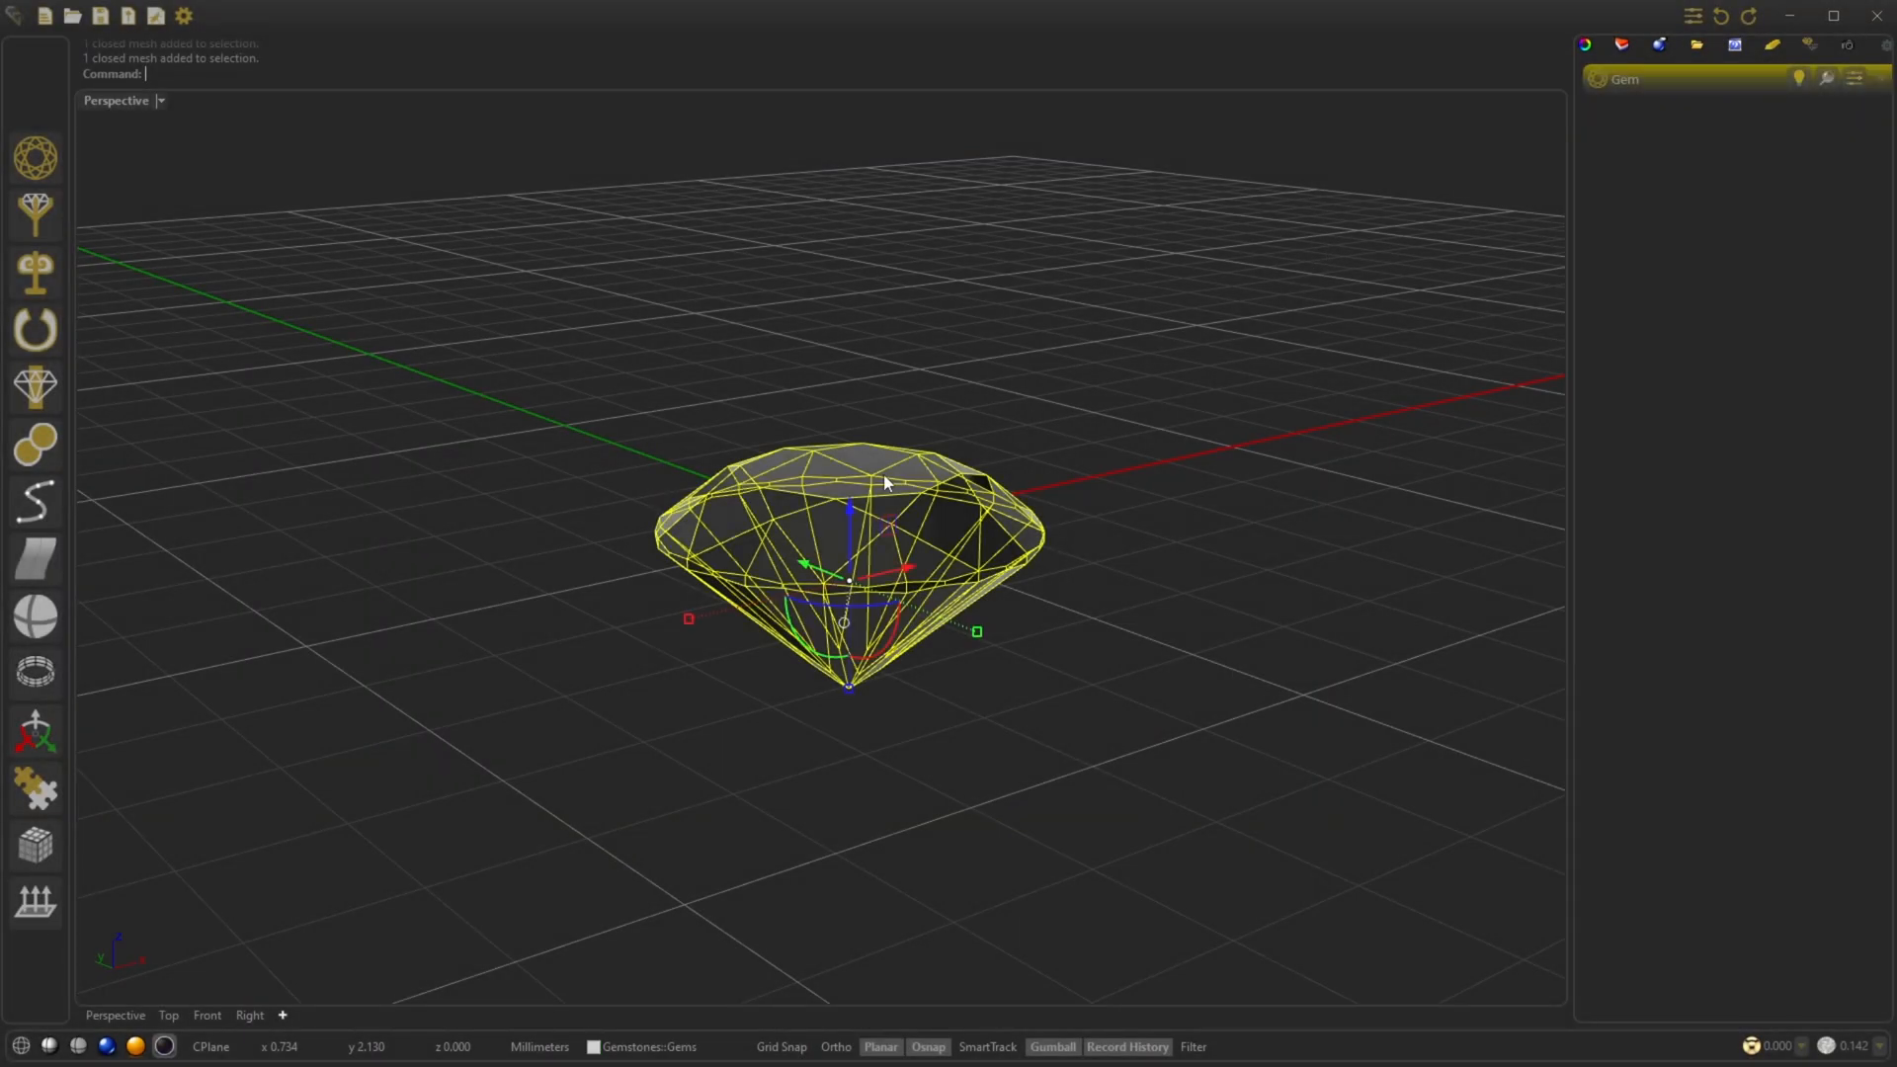
mouse_move(1850, 77)
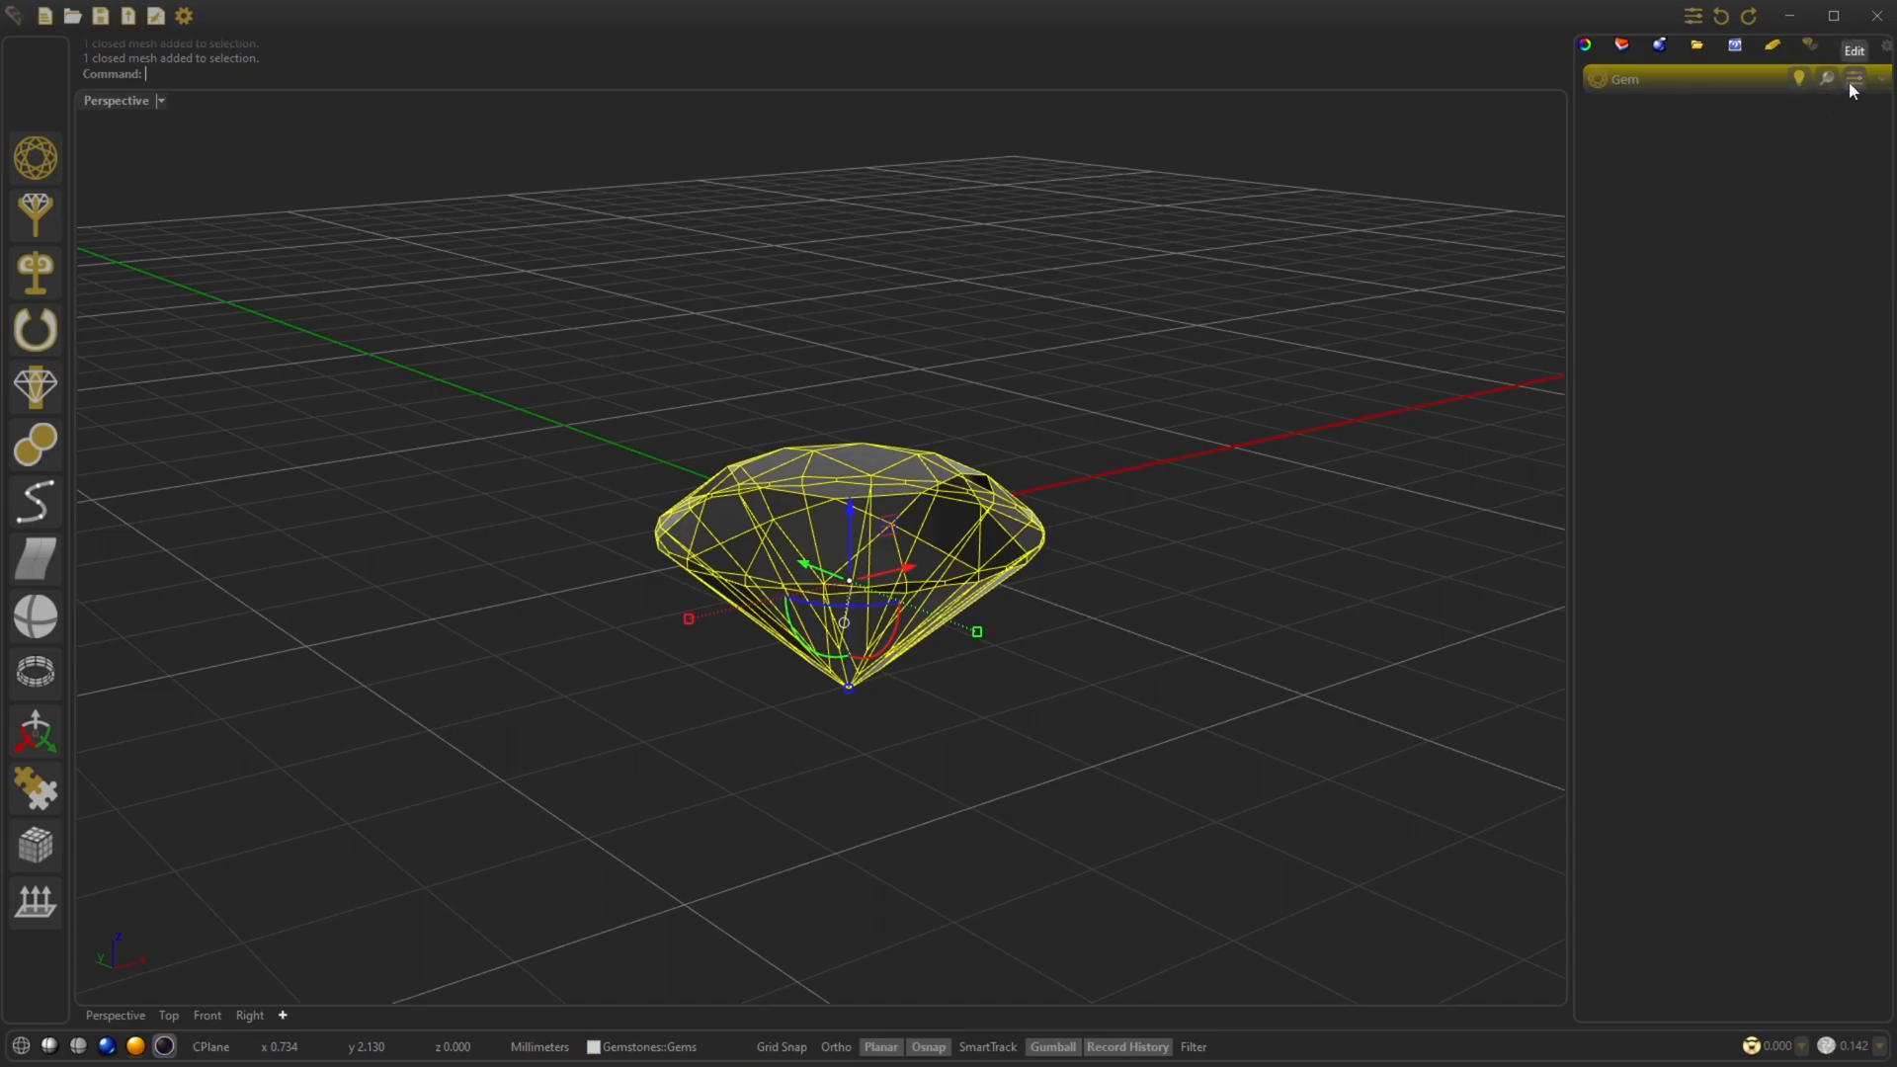
Edit the brilliant gem's parameters to 3.40 × 3.40 length/width with 2.04 height.
left_click(1852, 77)
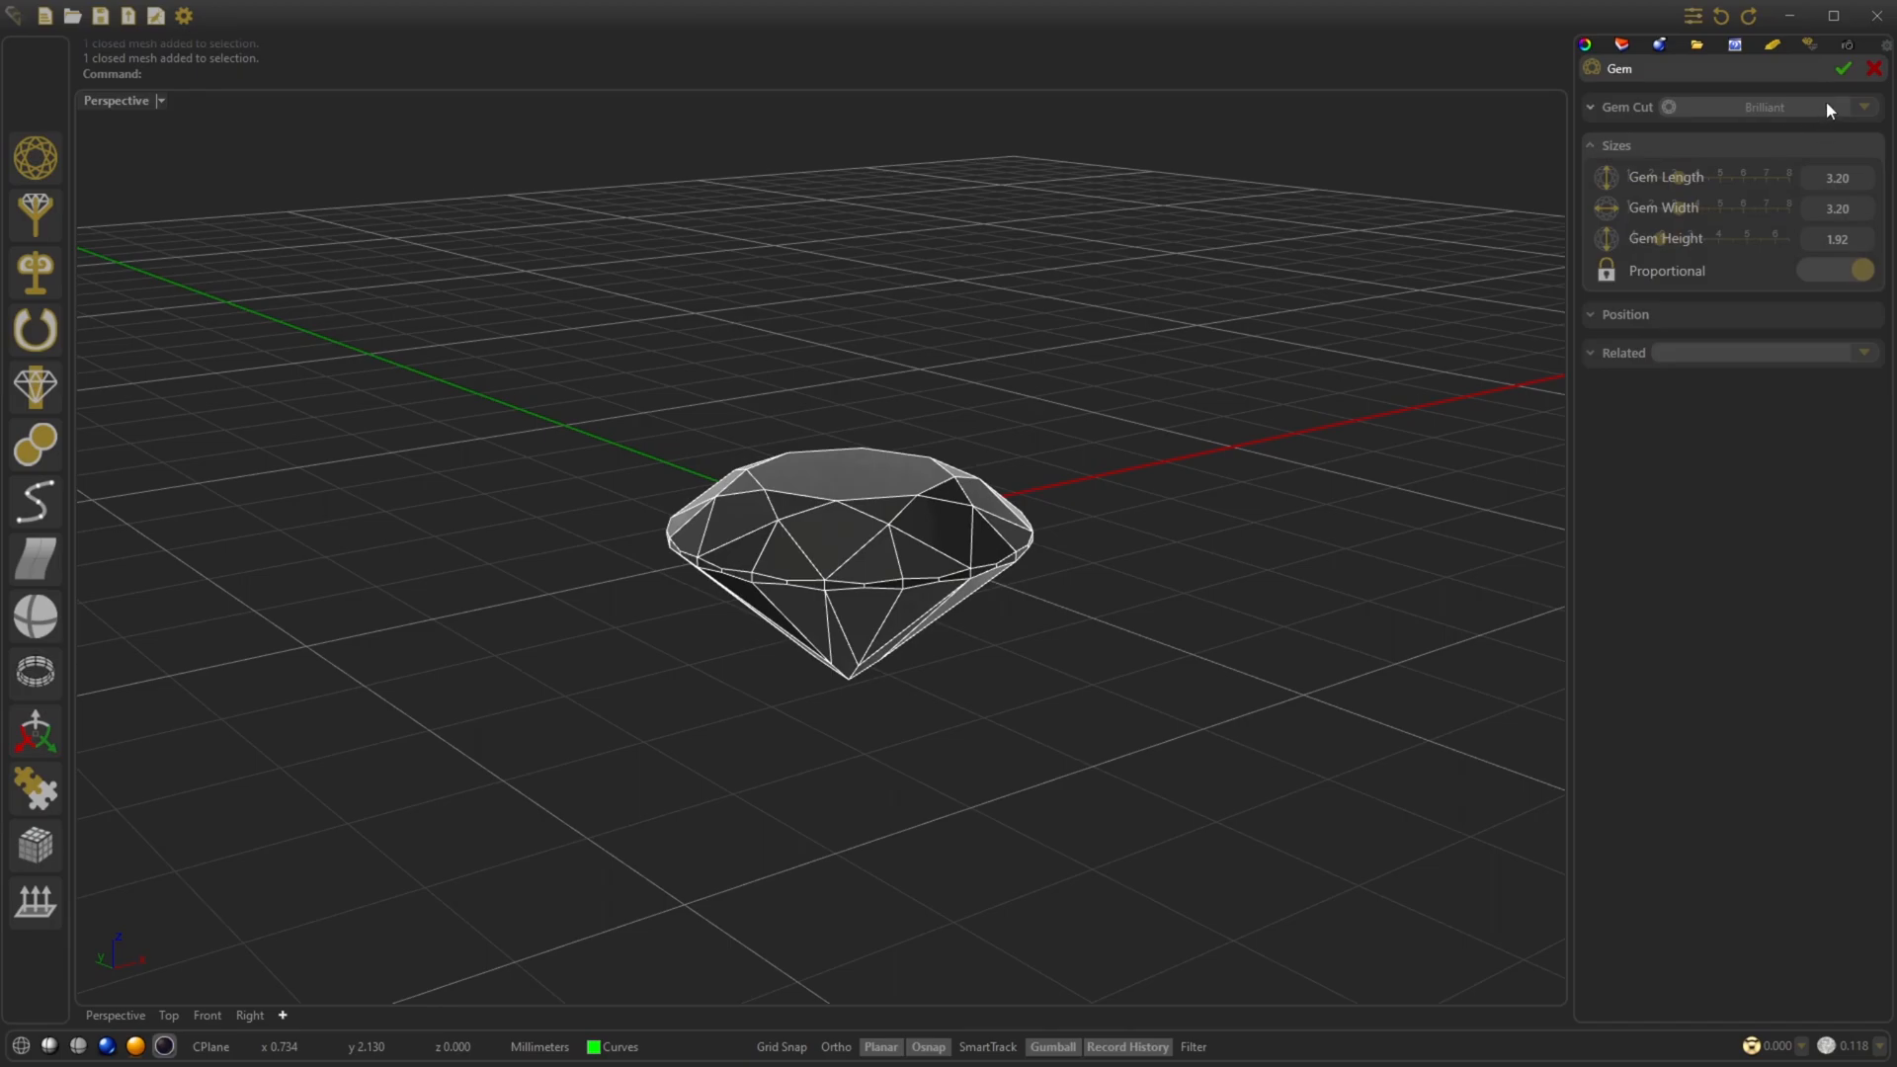
left_click(1877, 67)
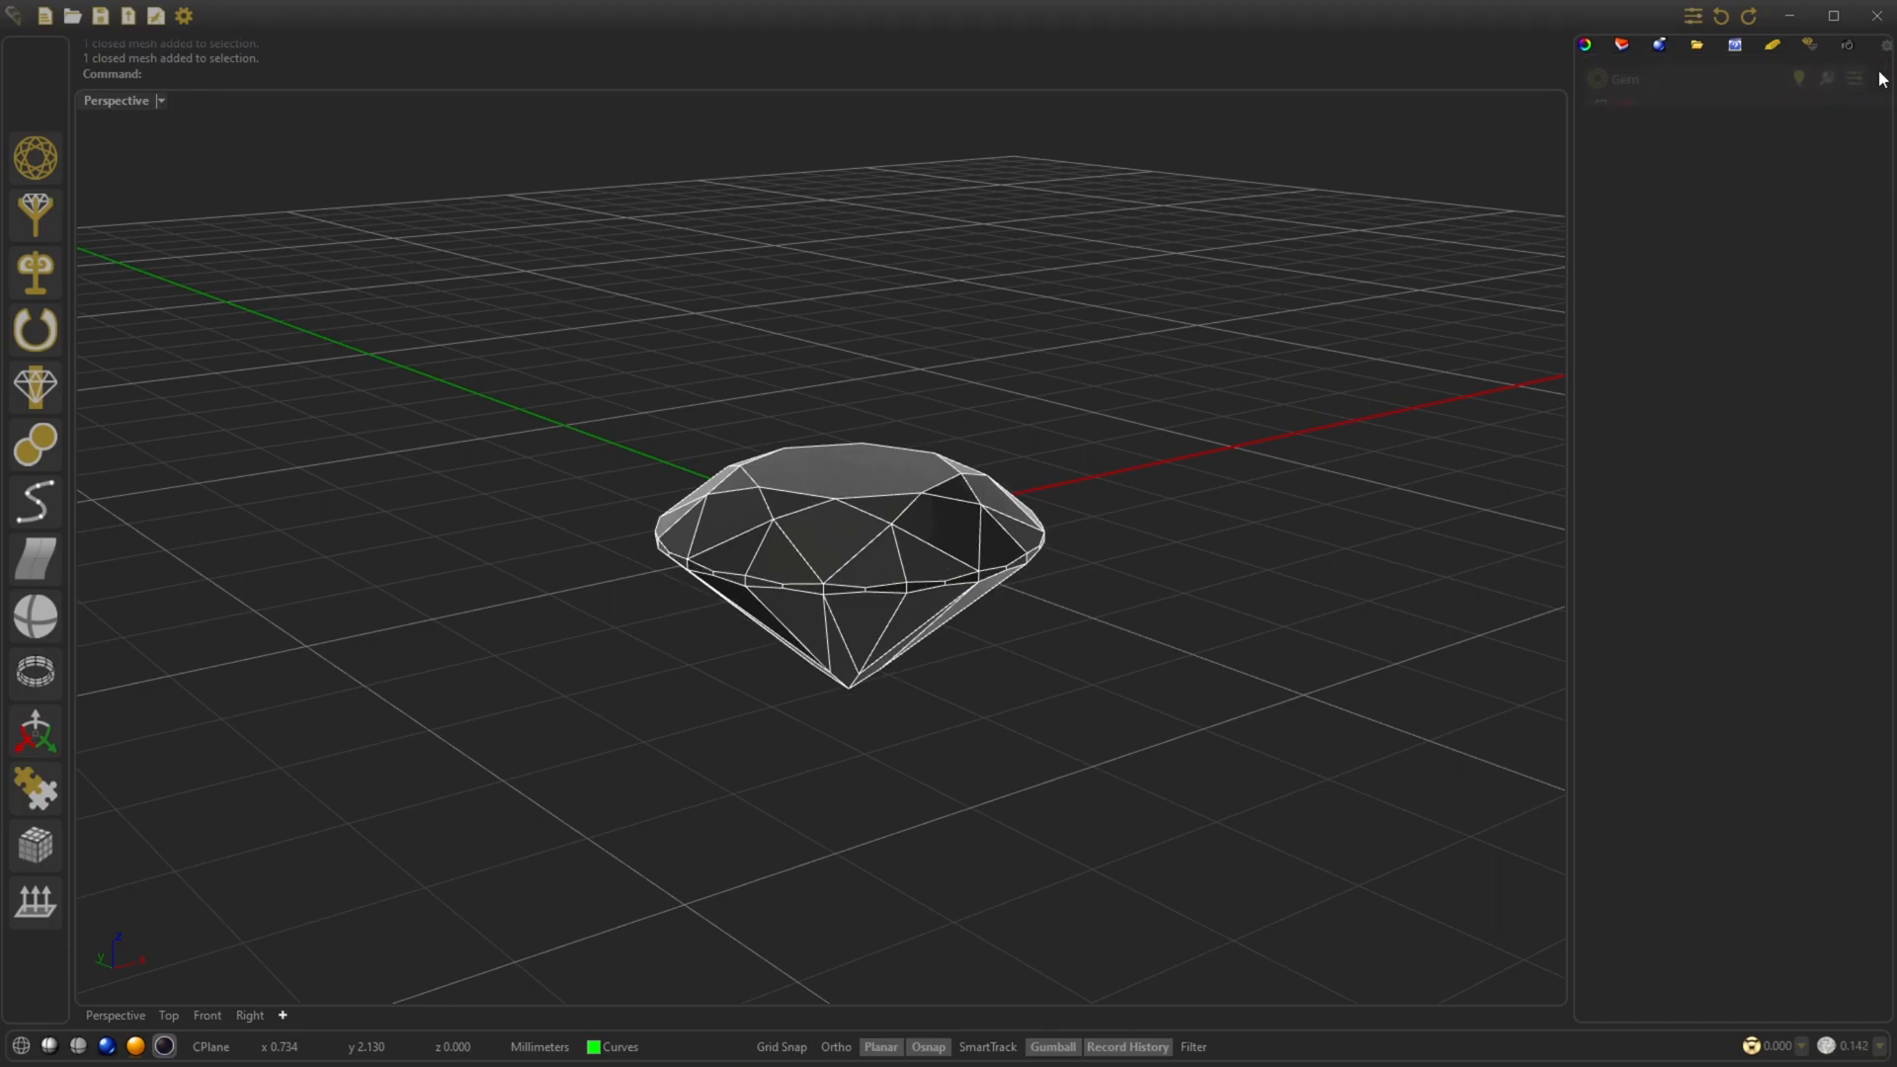
left_click(848, 531)
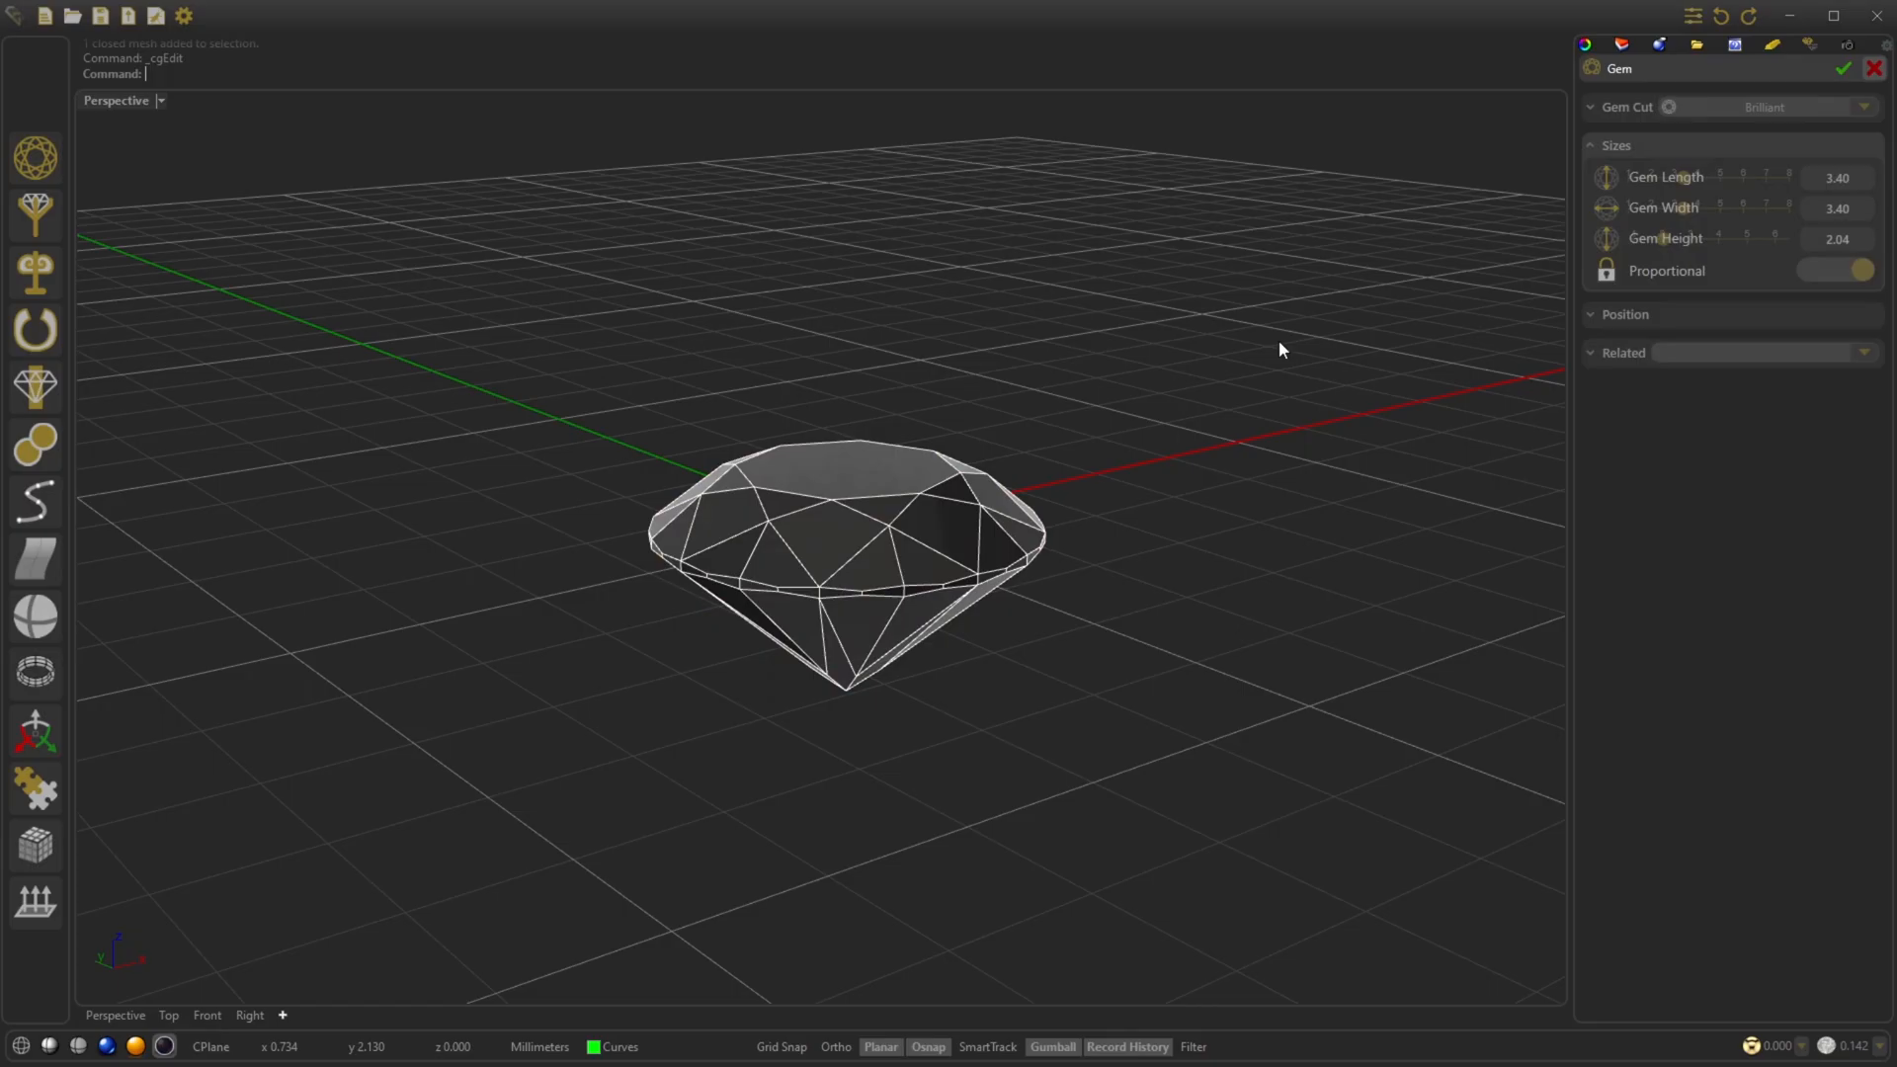
left_click(844, 569)
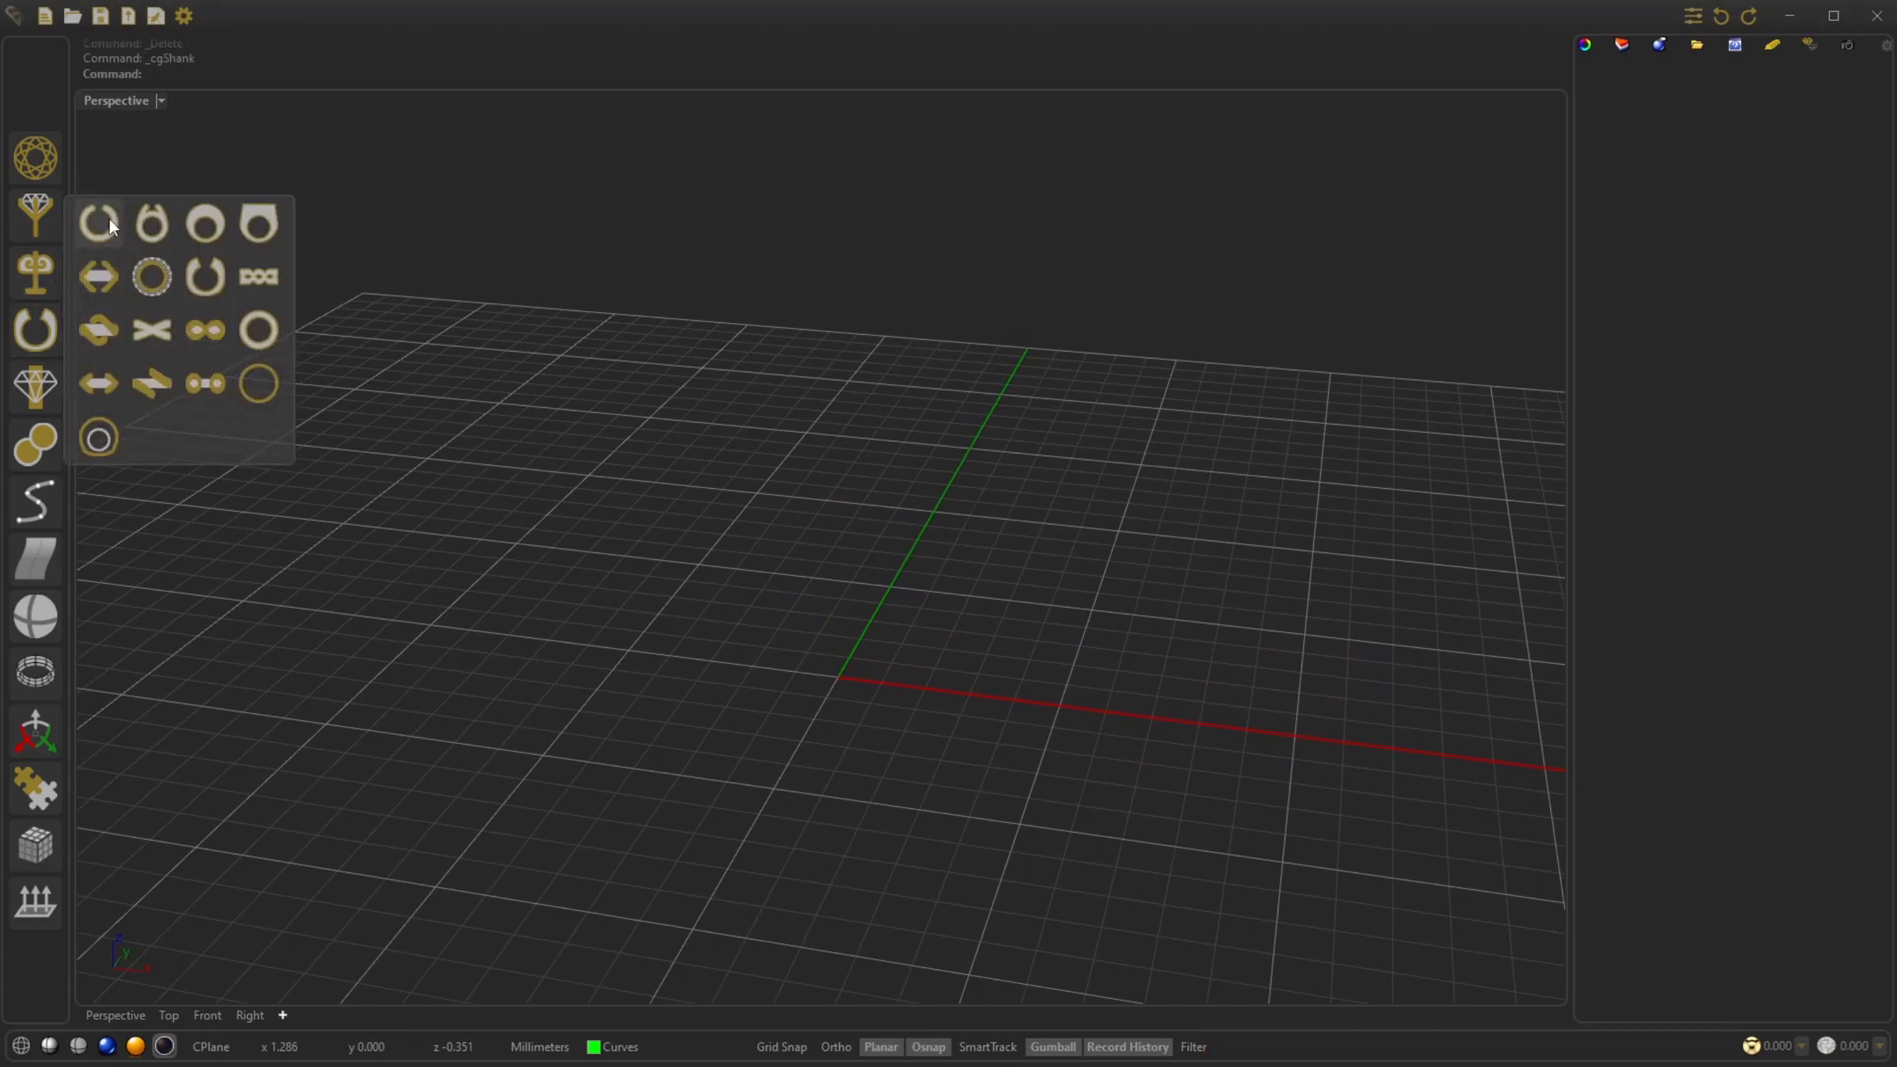
Create a gold shank from the gallery and seat a princess-cut Gem on Ring on top.
left_click(99, 223)
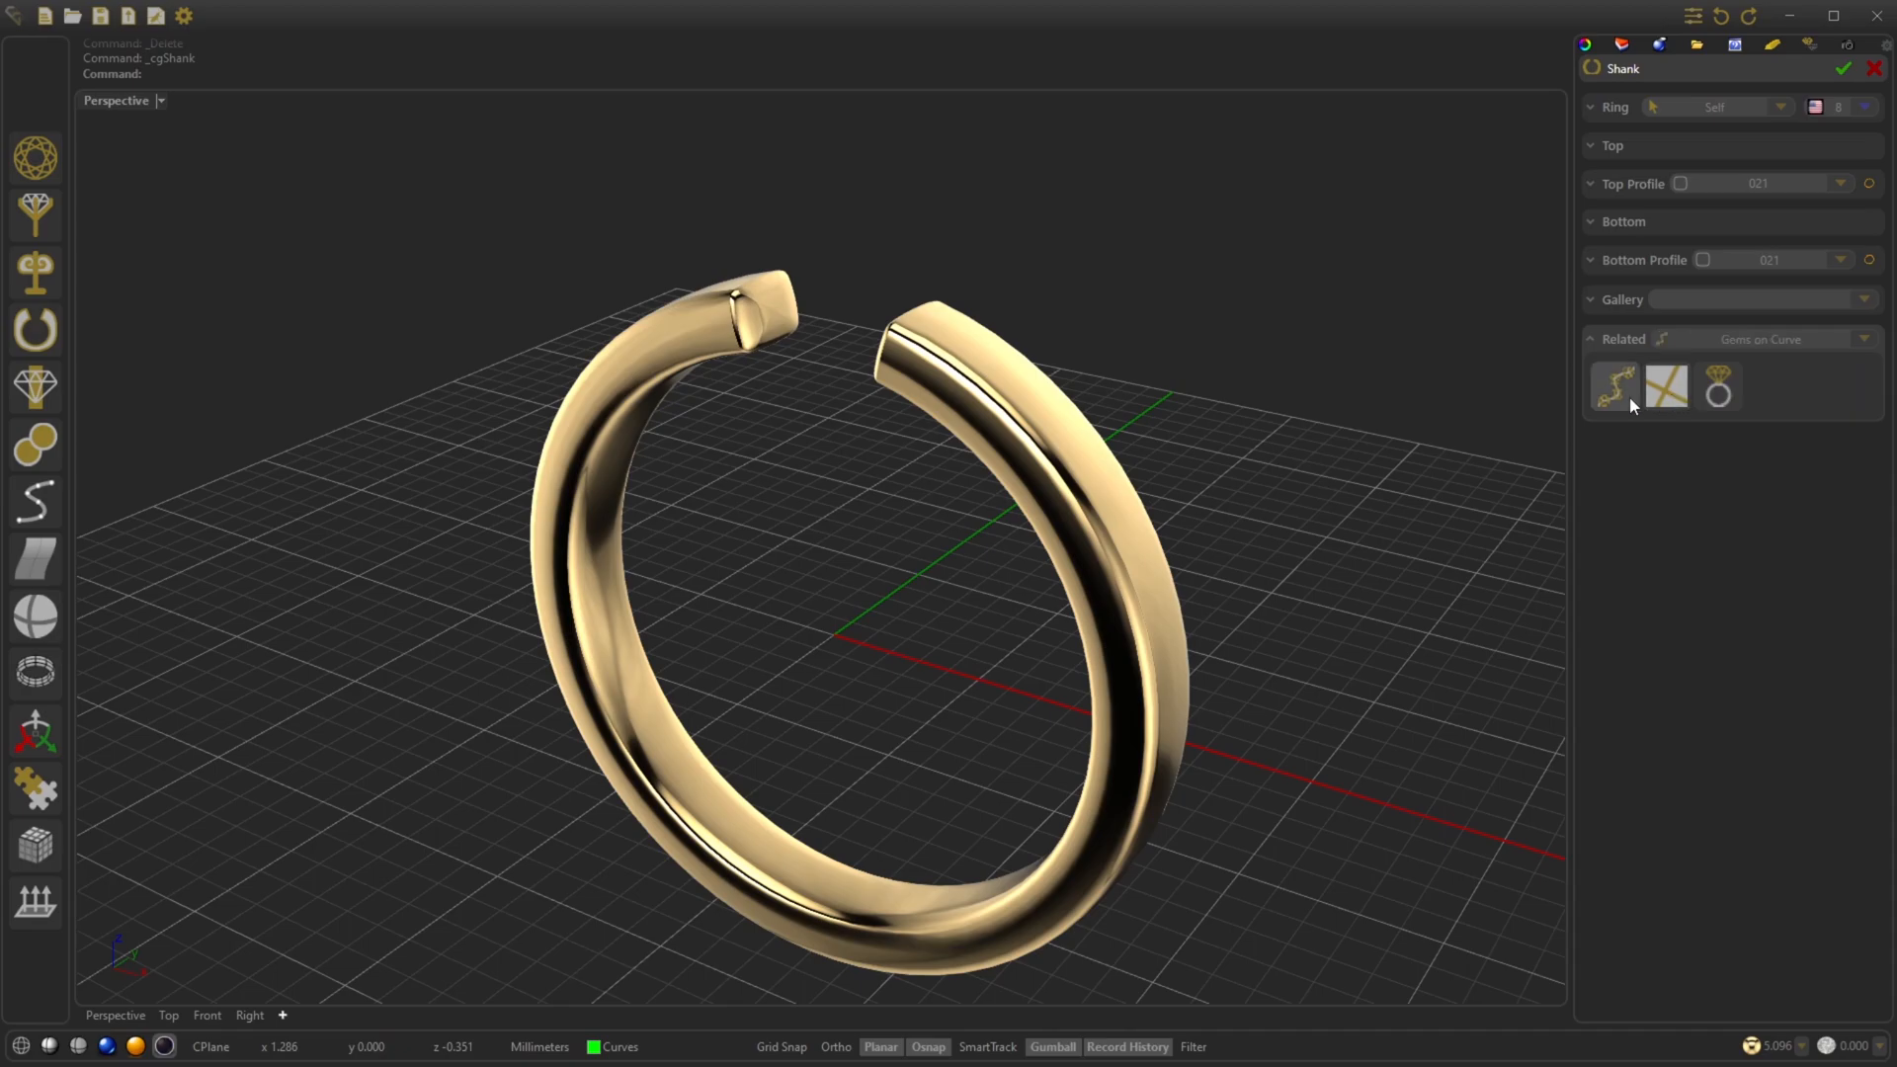
left_click(1718, 387)
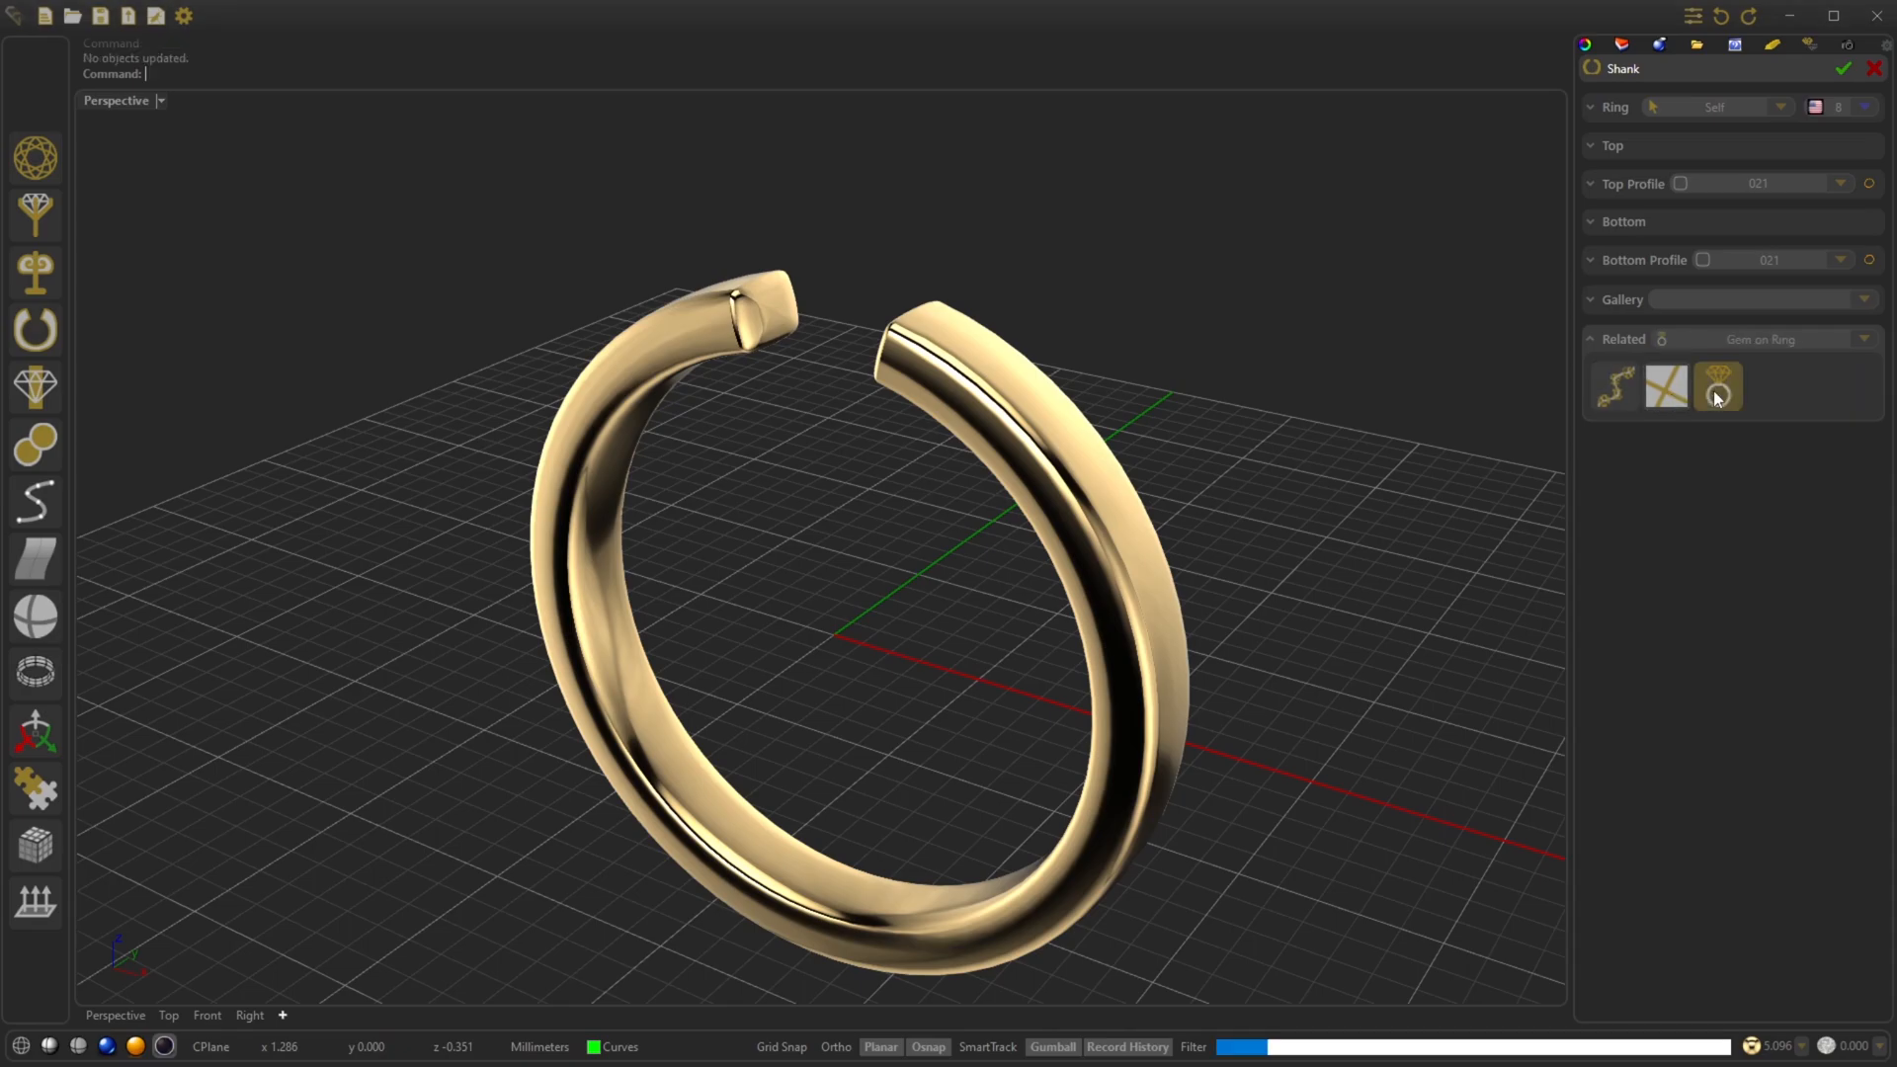
left_click(1718, 388)
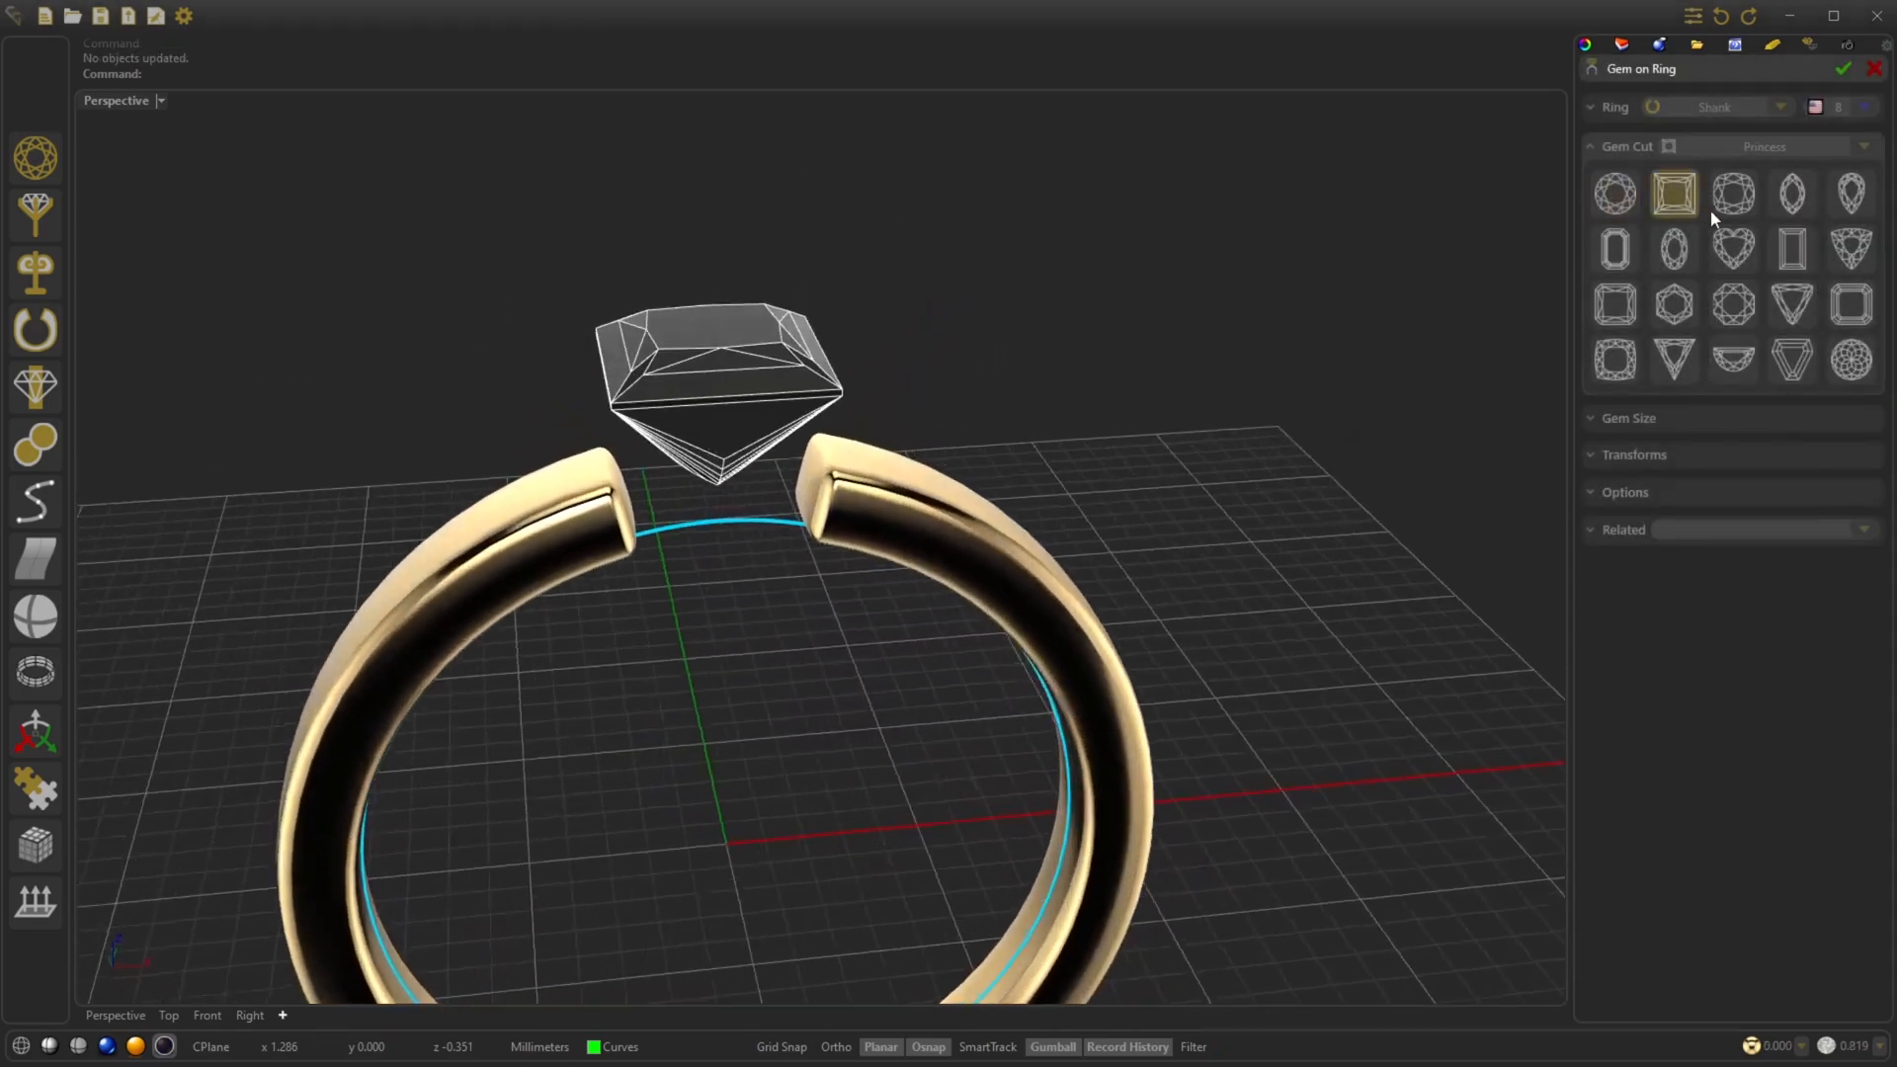
left_click(1674, 305)
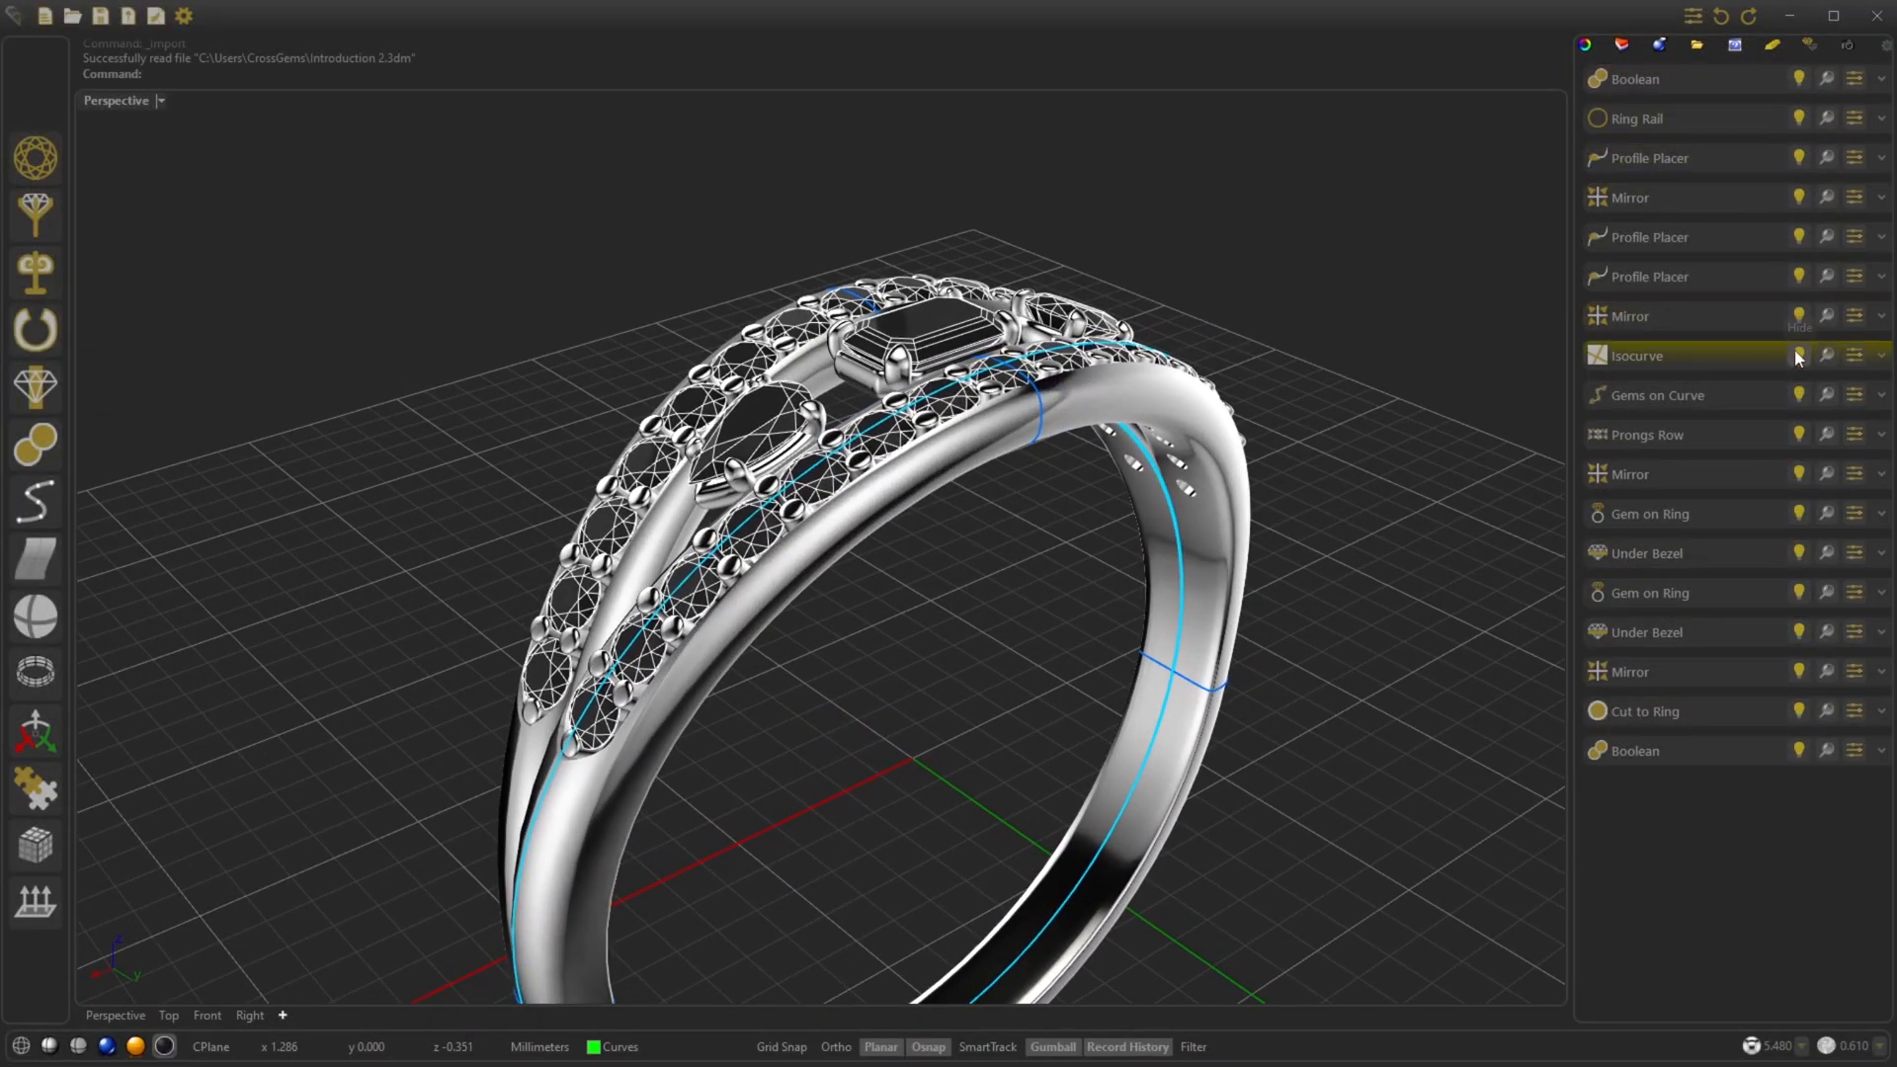
mouse_move(1798, 709)
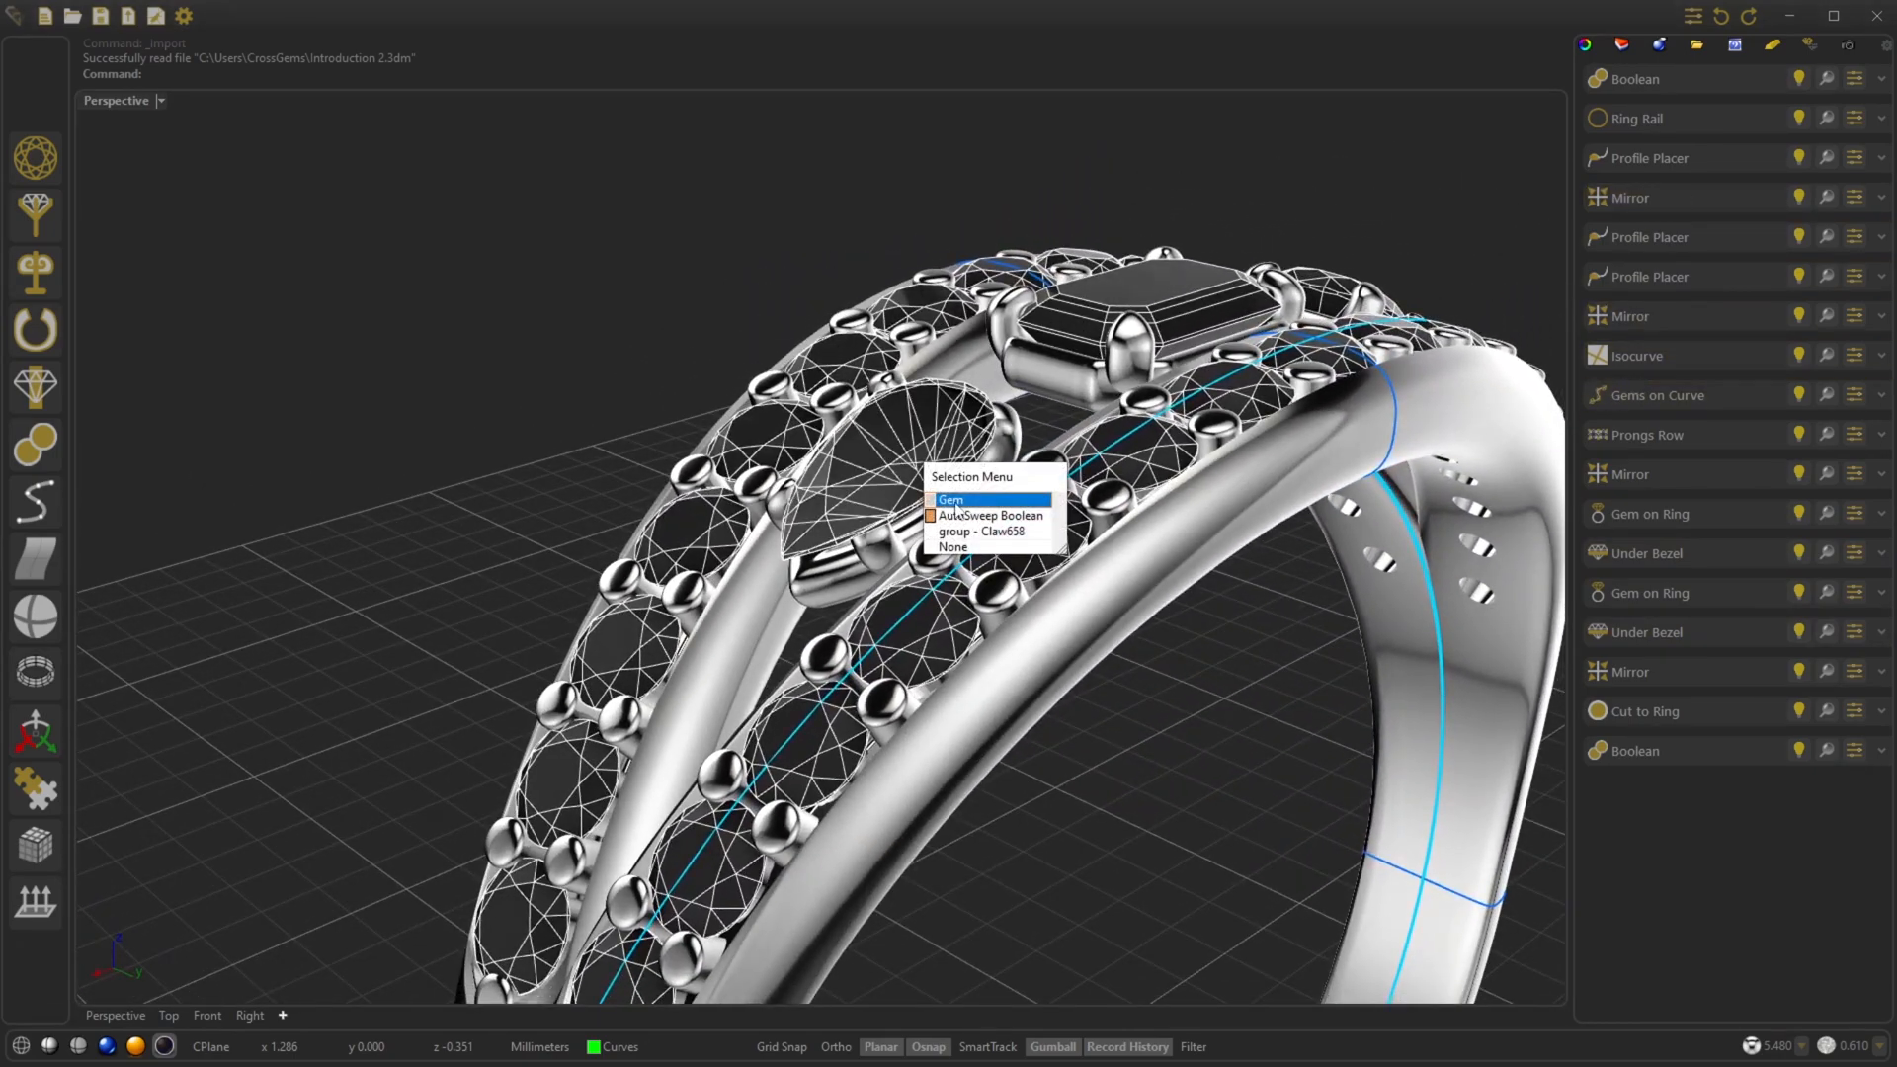
Pick the pear gem among overlapping objects, hide it, then show it again from its history entry.
left_click(953, 500)
type("Hide")
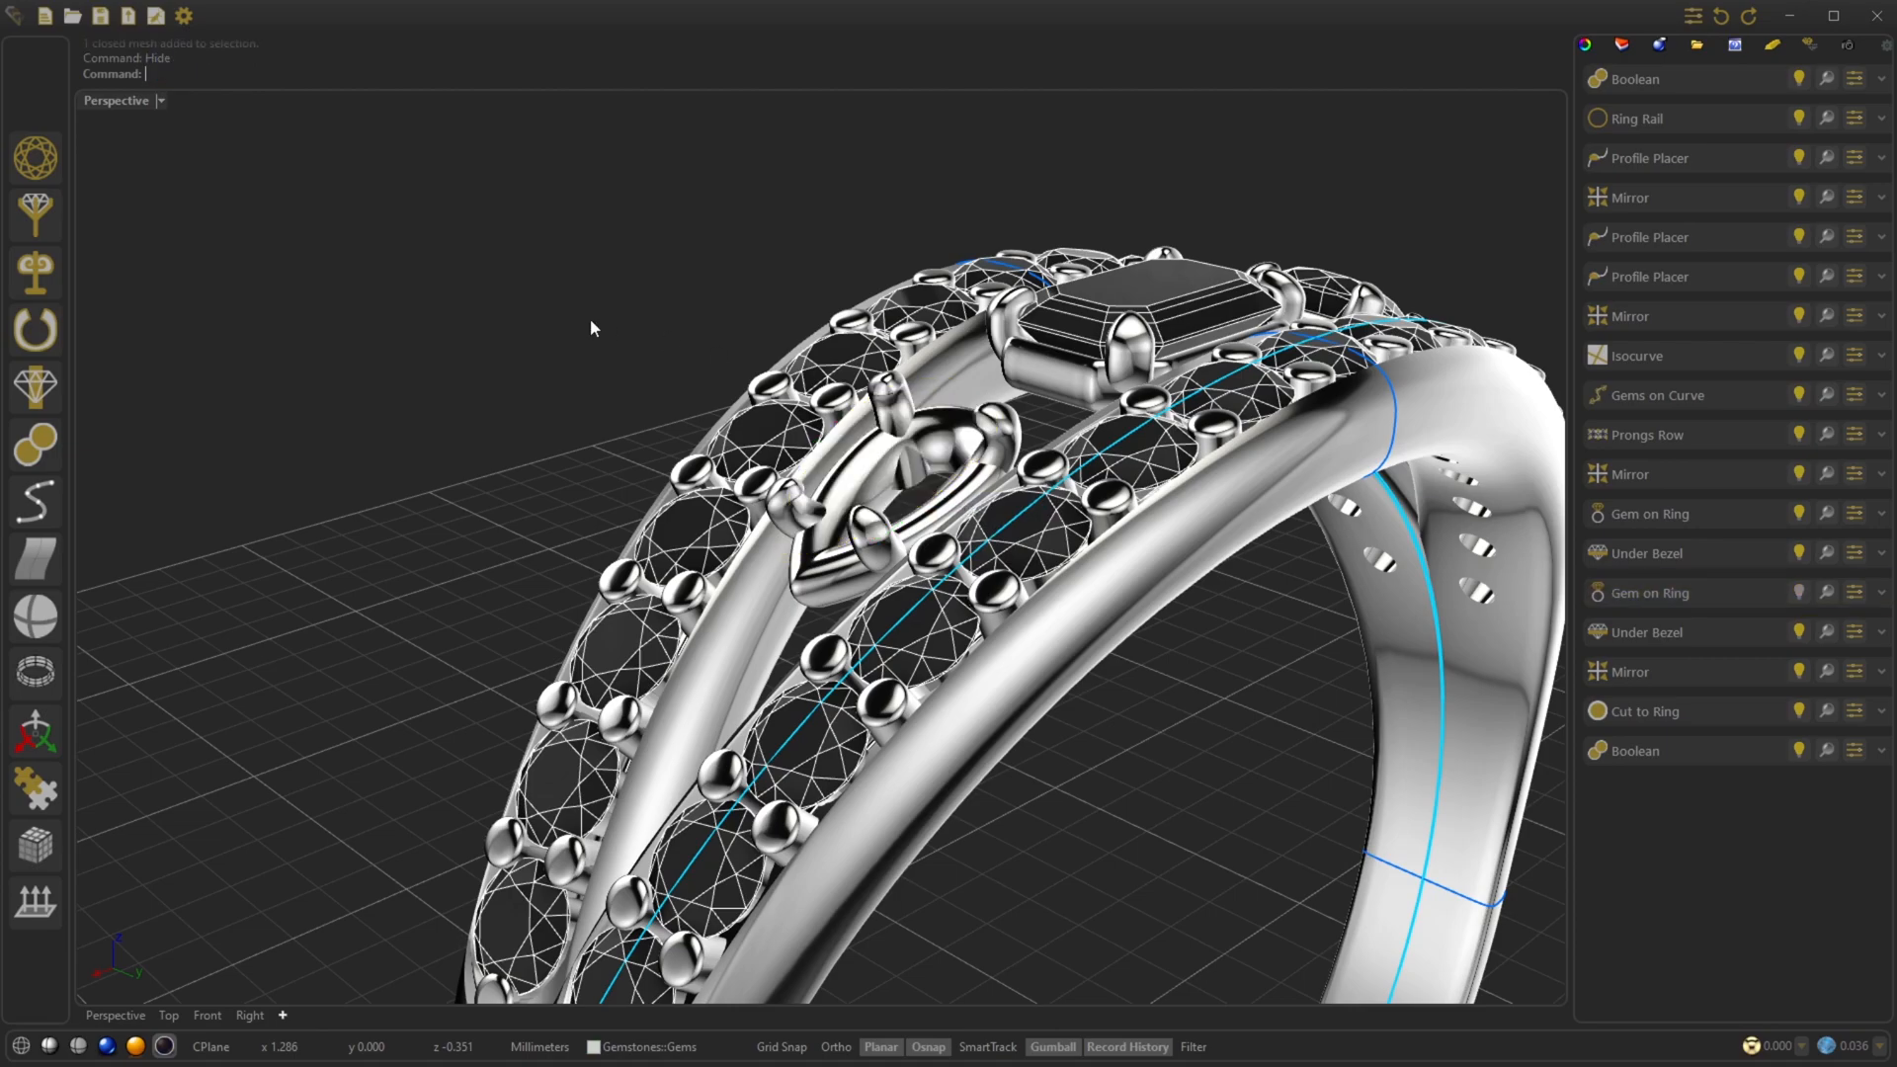
mouse_move(1798, 593)
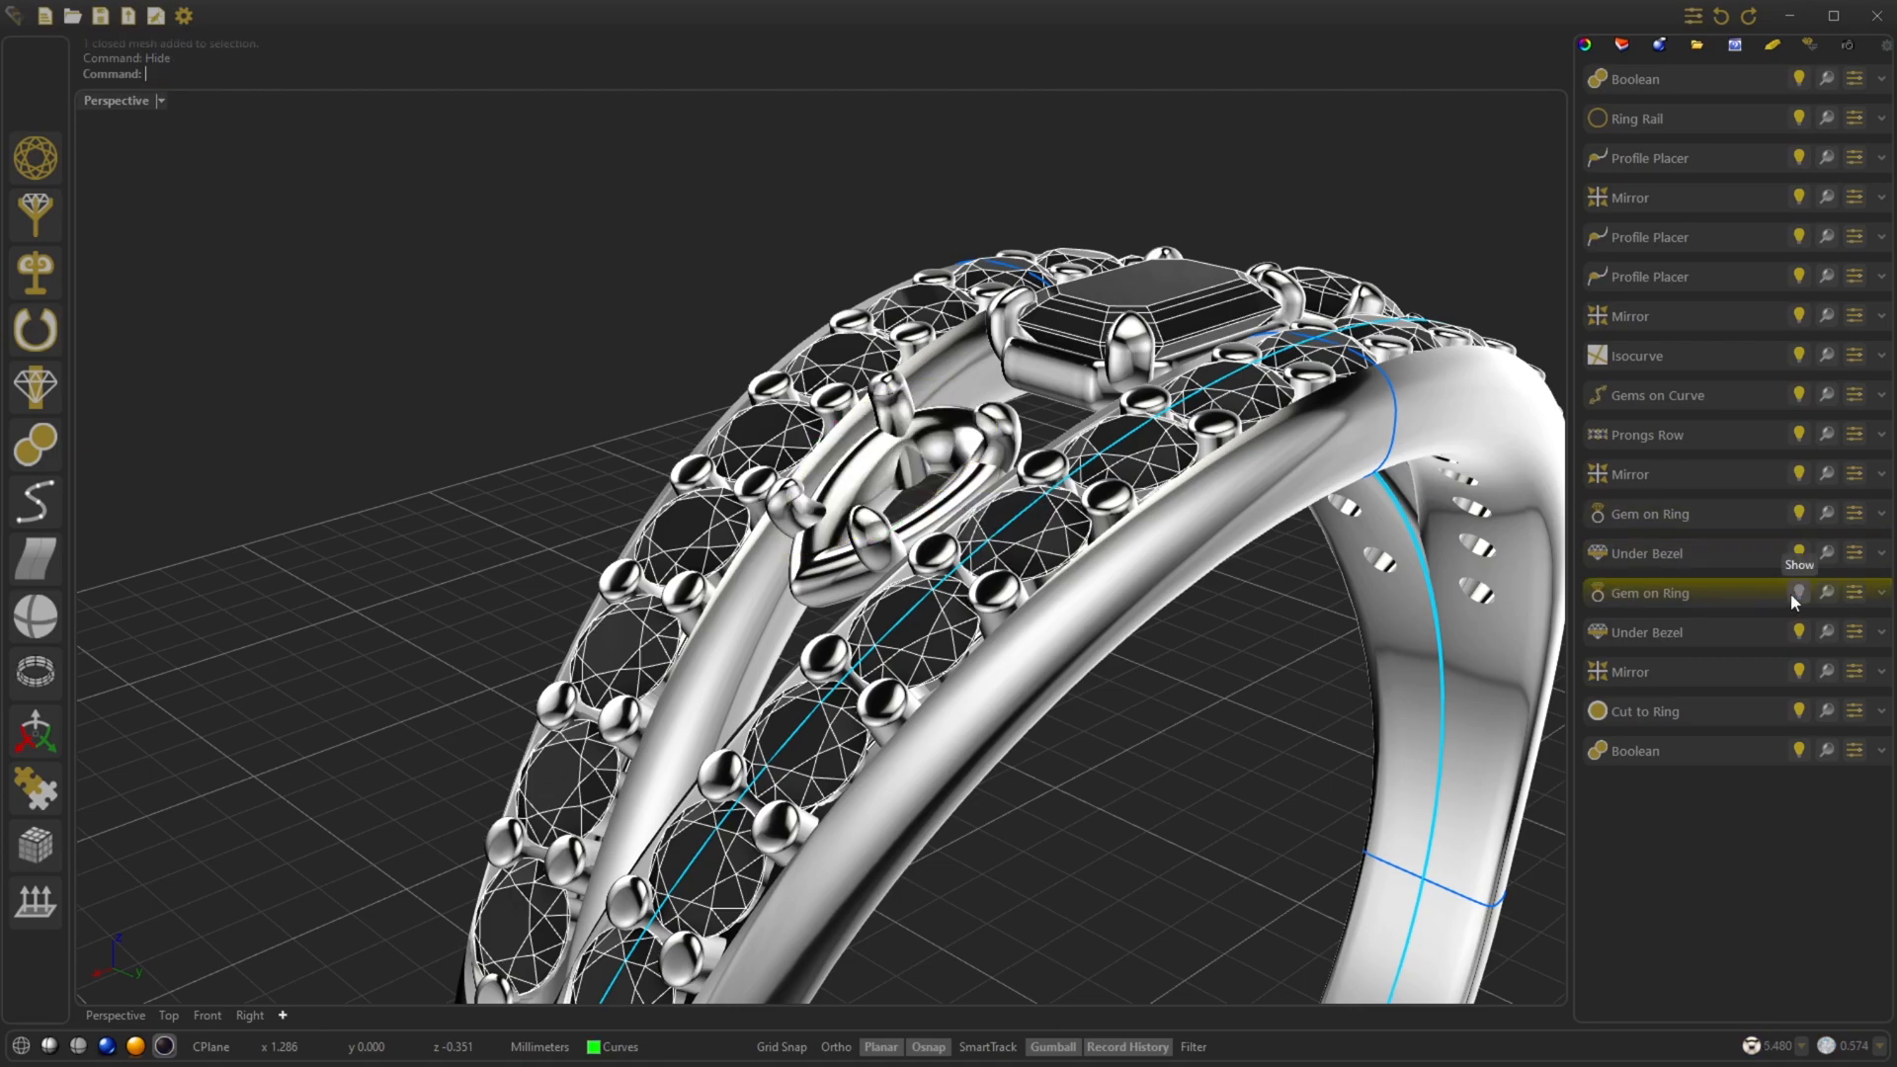
left_click(1799, 592)
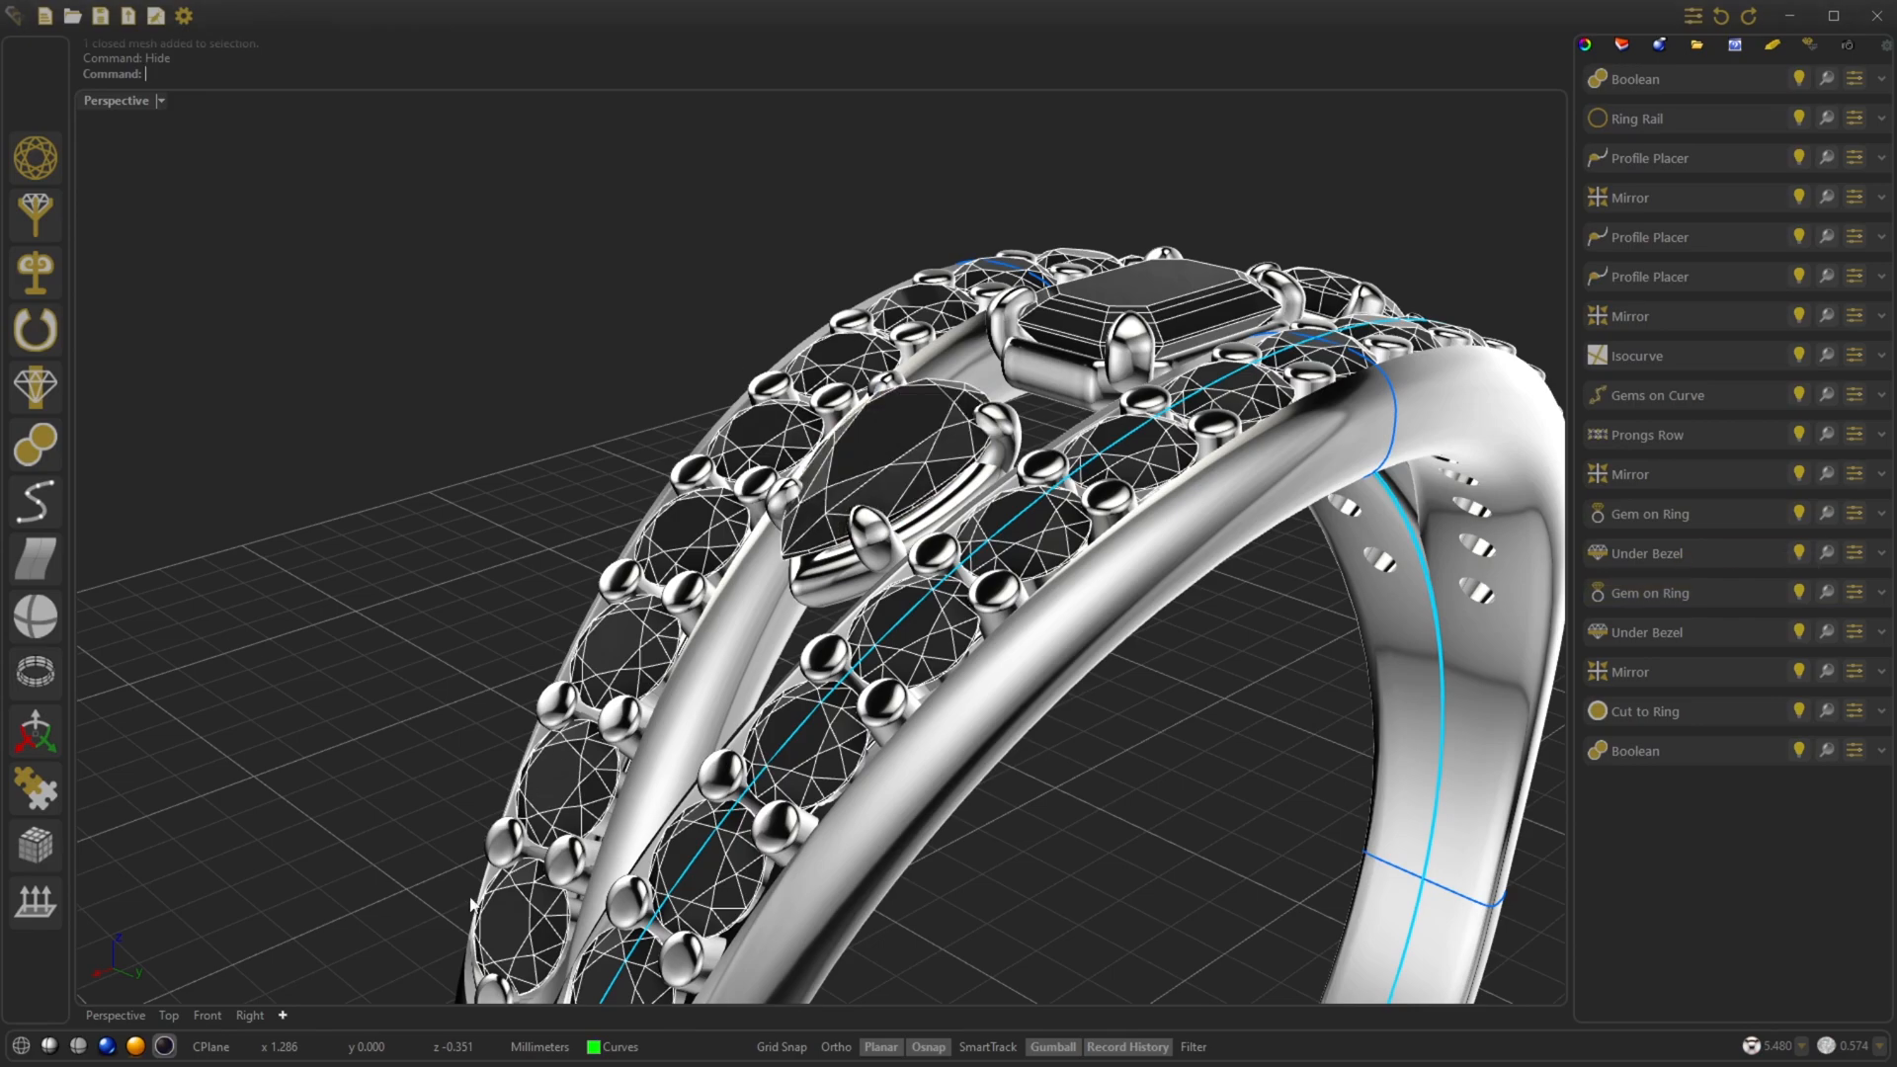
left_click(618, 1051)
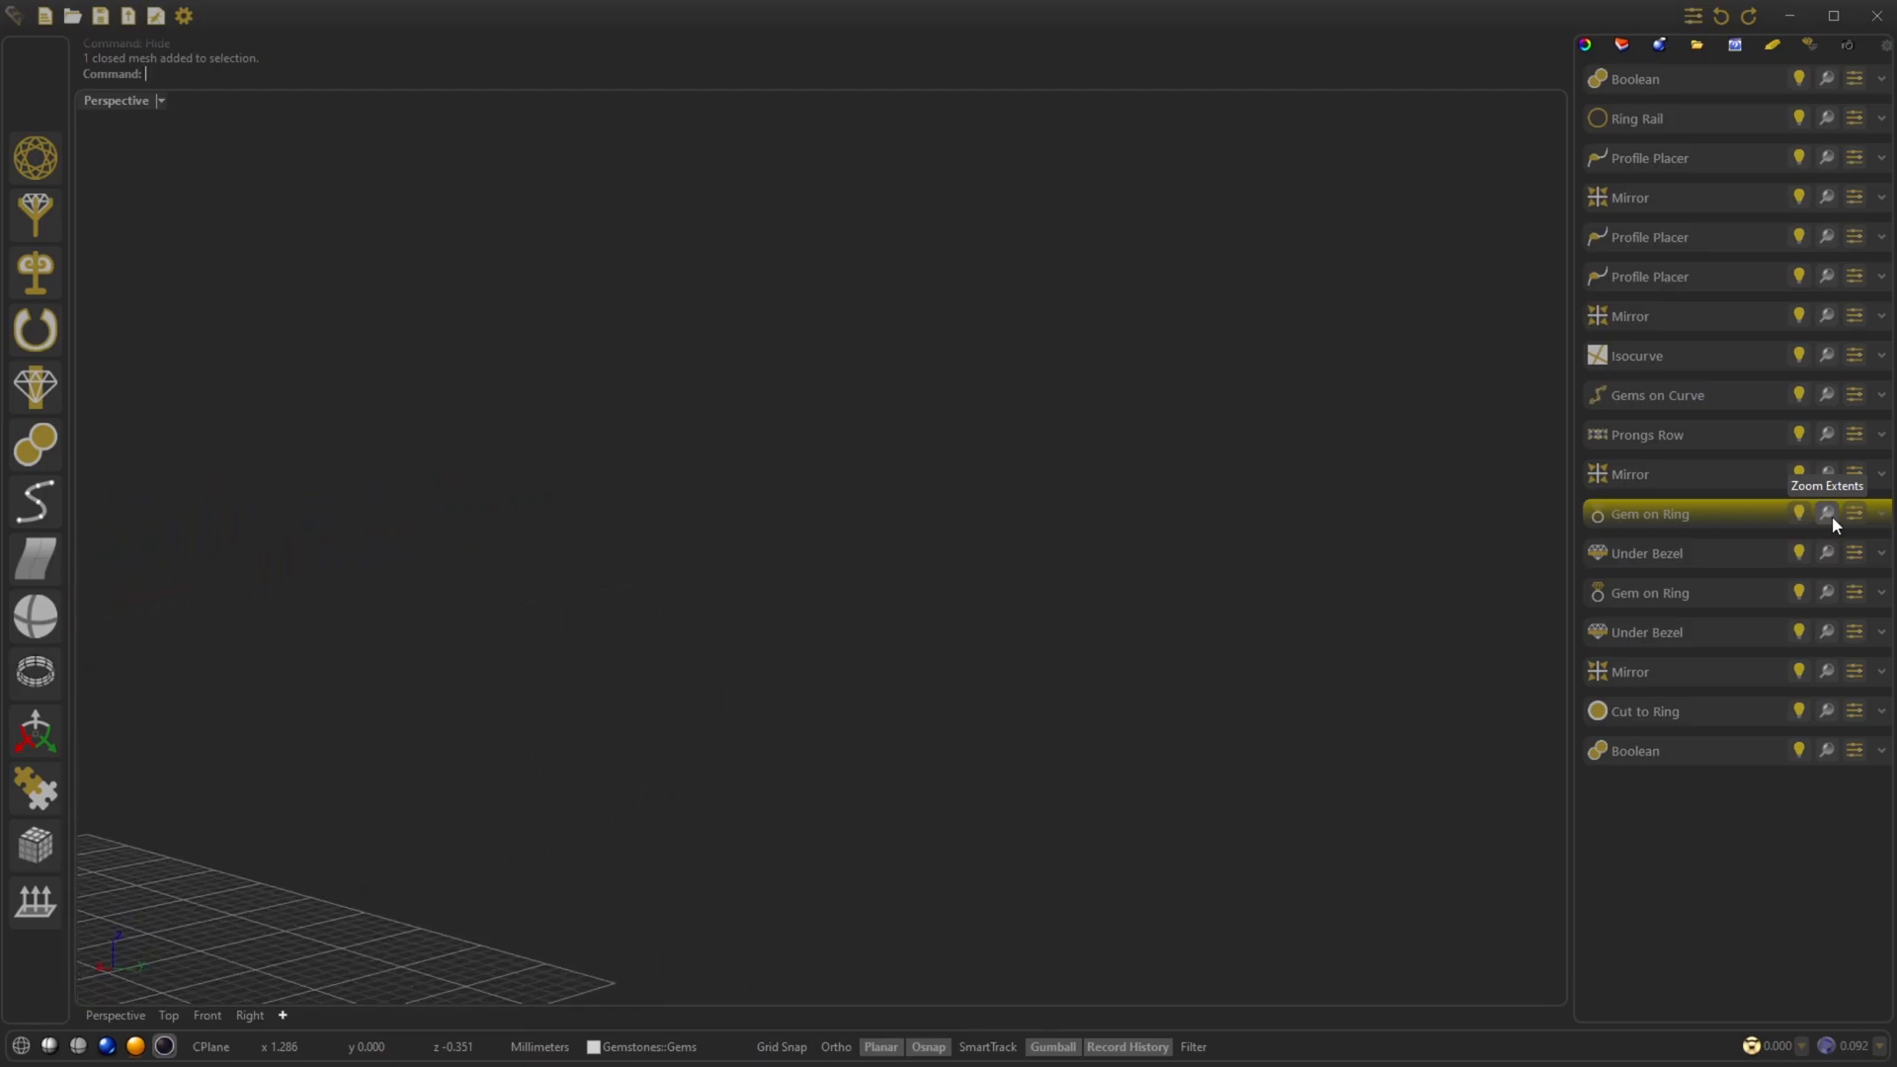
Zoom extents to the Gem on Ring, then expand Profile Placer to reveal its Ring Rail input.
left_click(1826, 514)
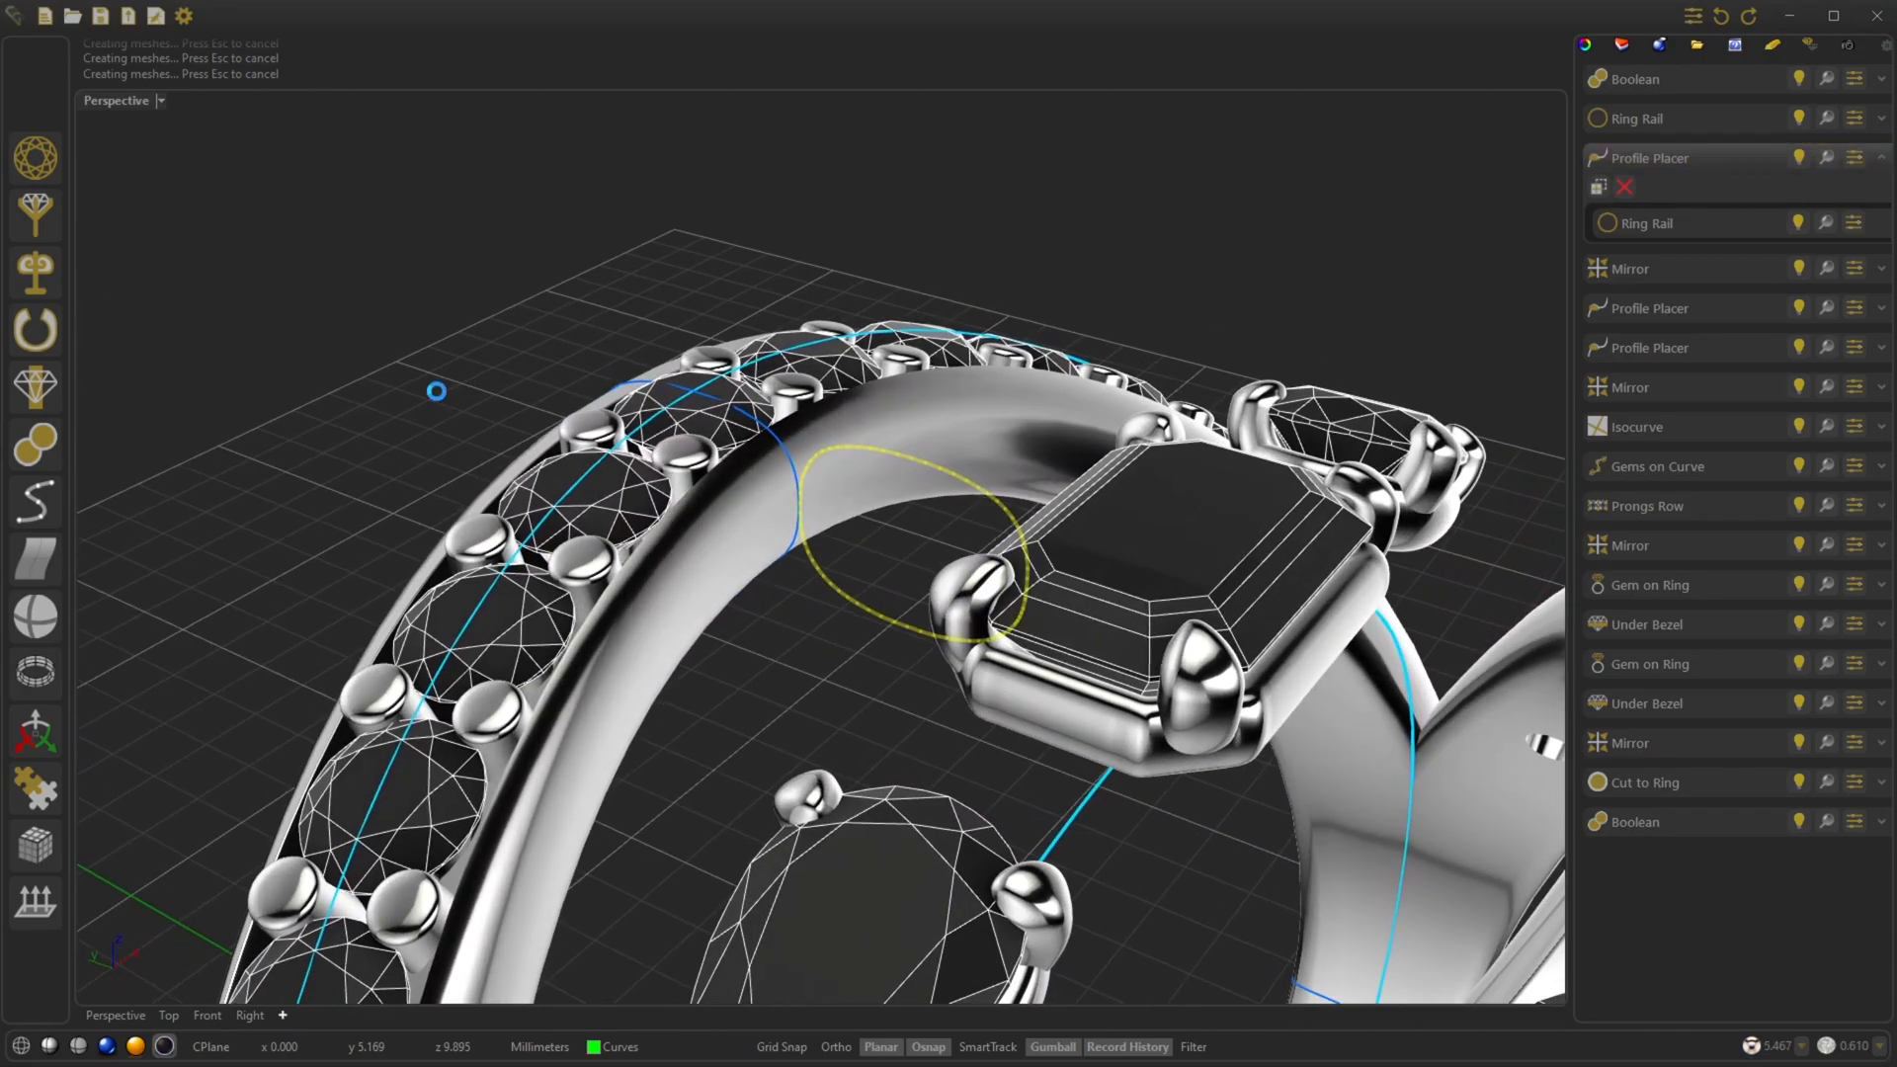
left_click(1625, 186)
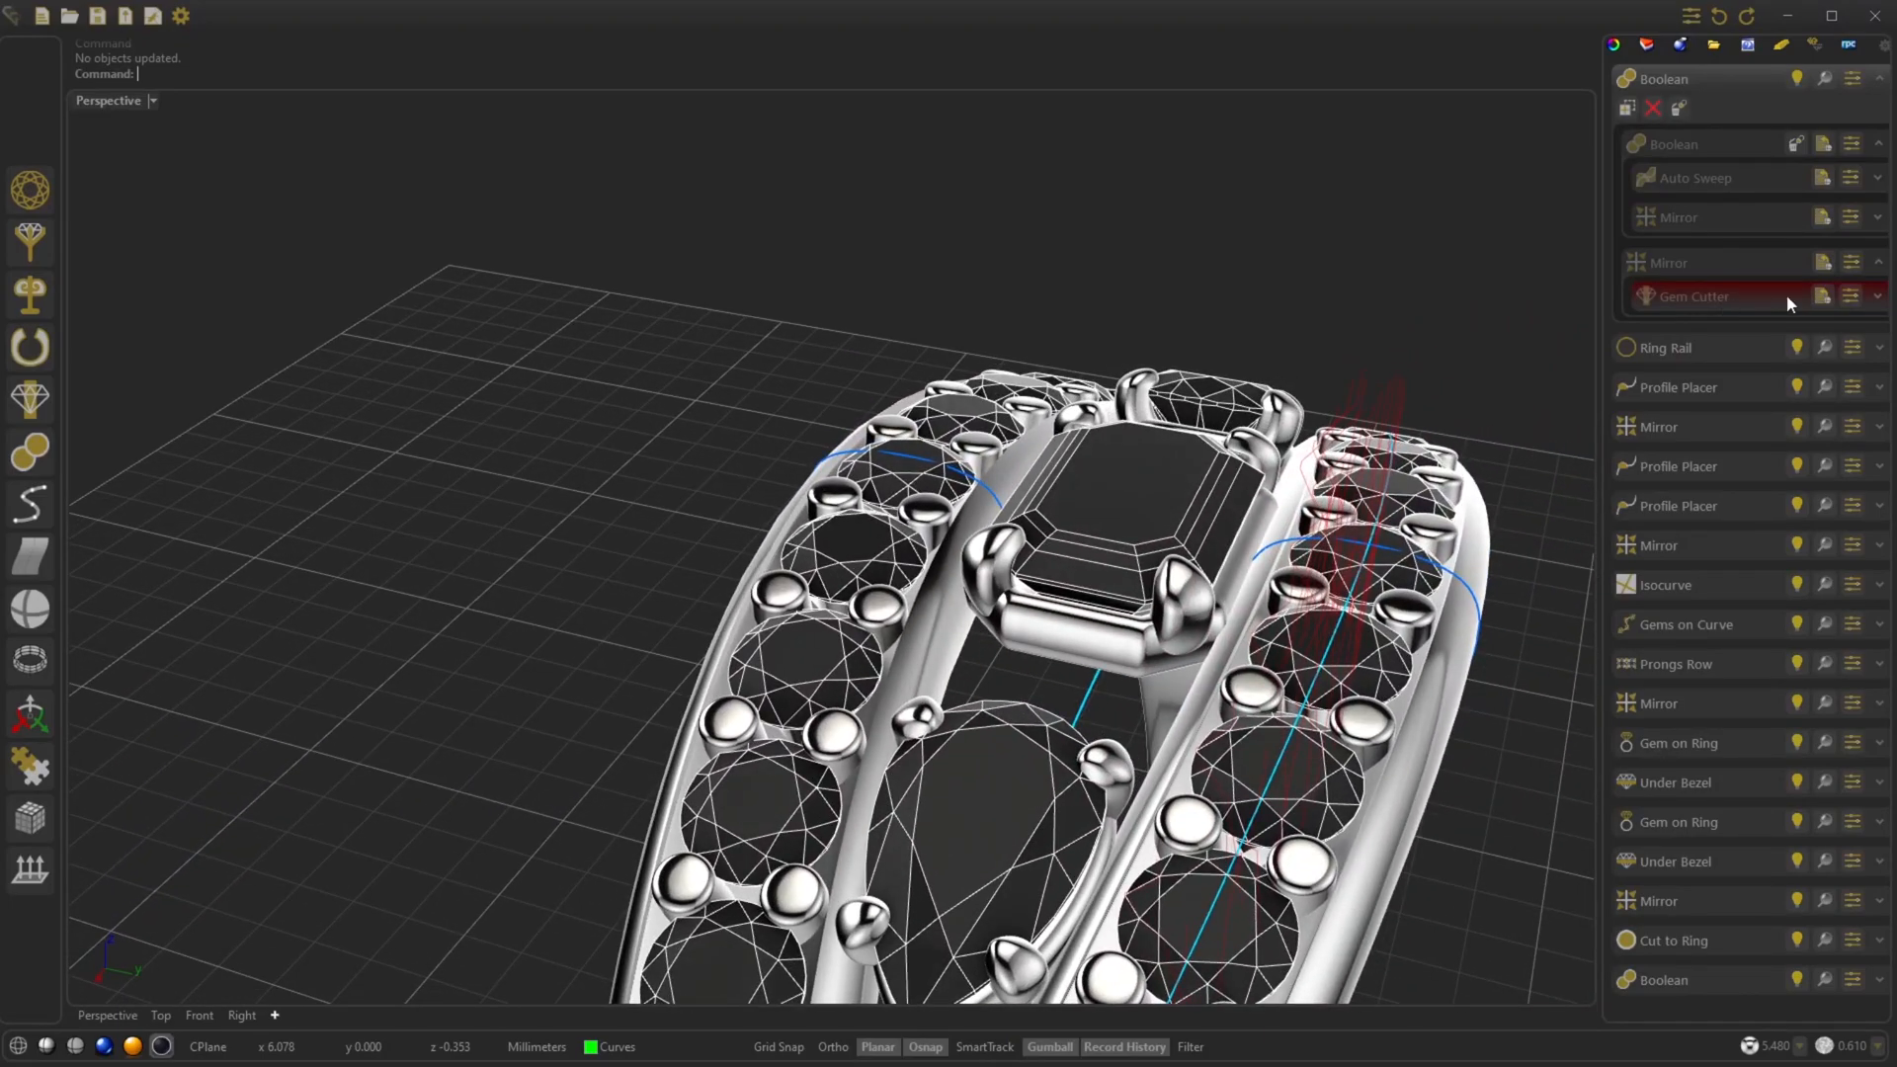
Expand the top Boolean and extract its Auto Sweep, Mirror and Gem Cutter as separate red cutters.
left_click(1824, 263)
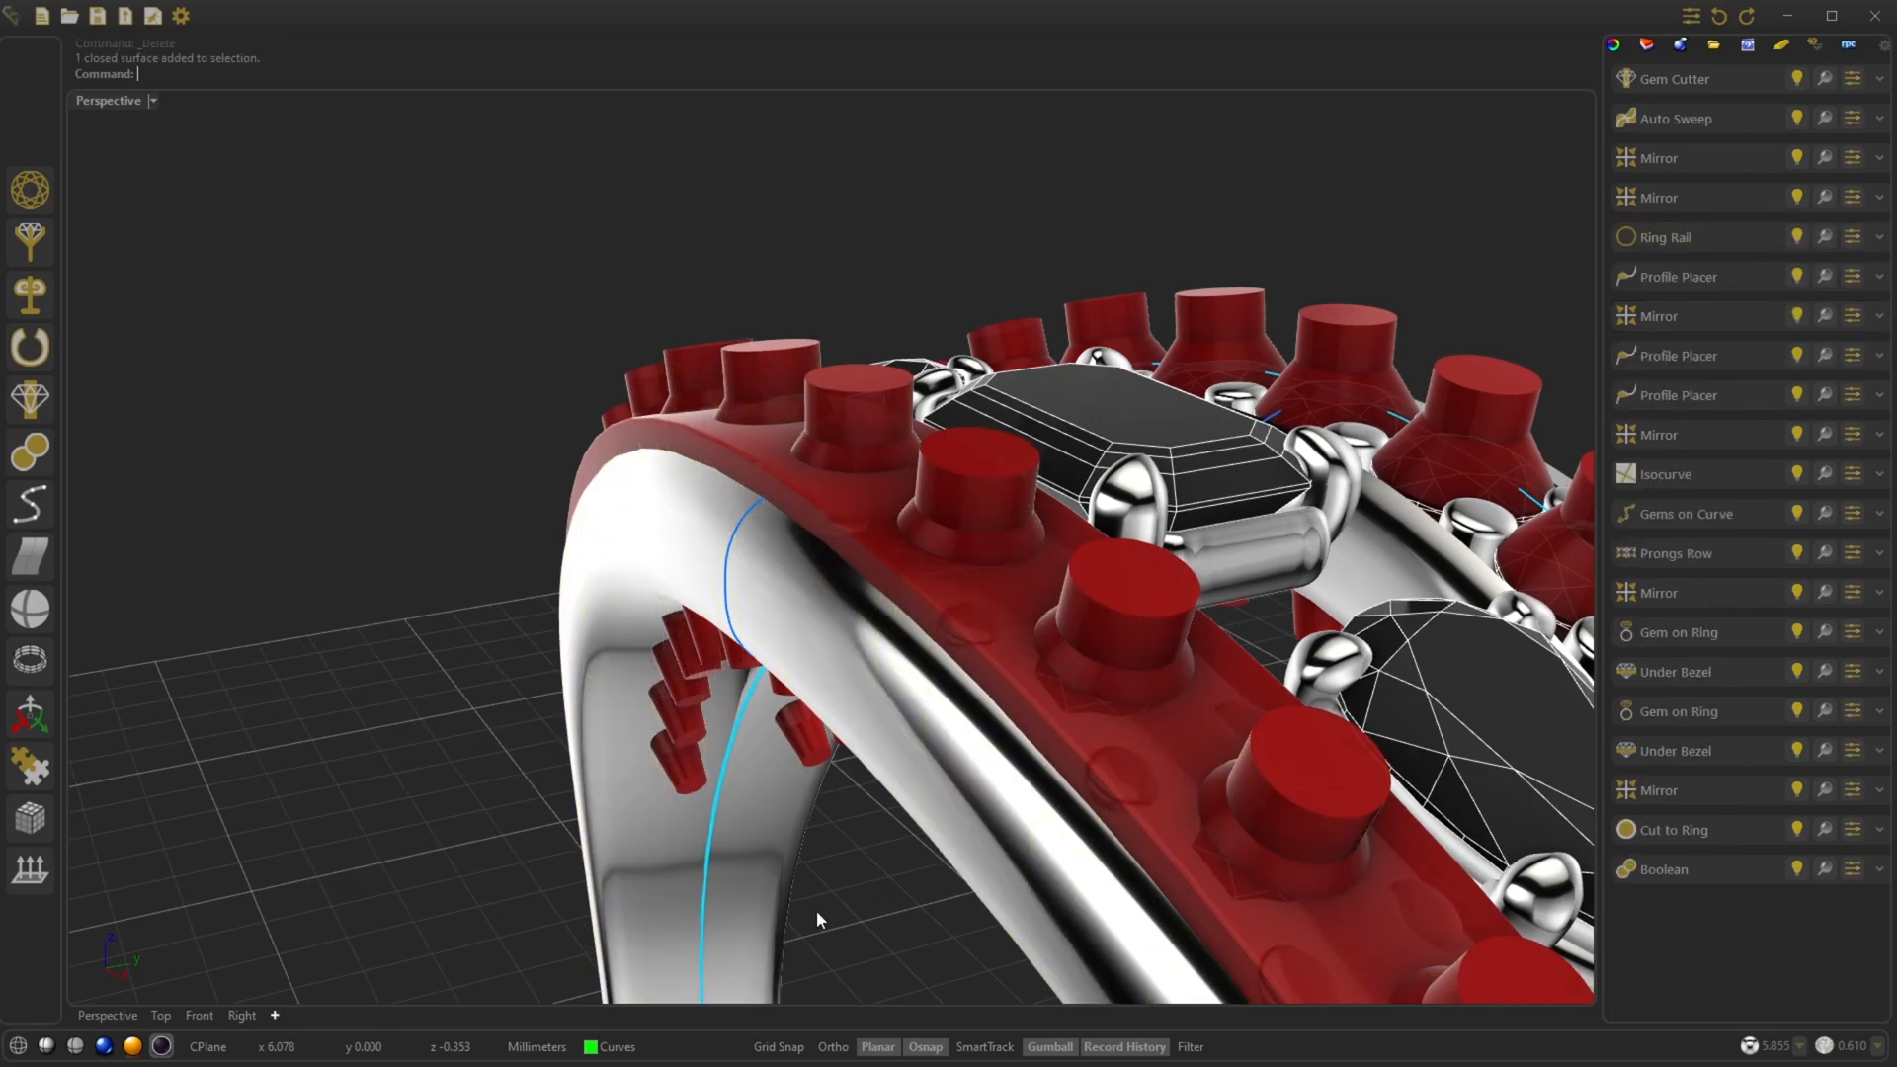
left_click(617, 1048)
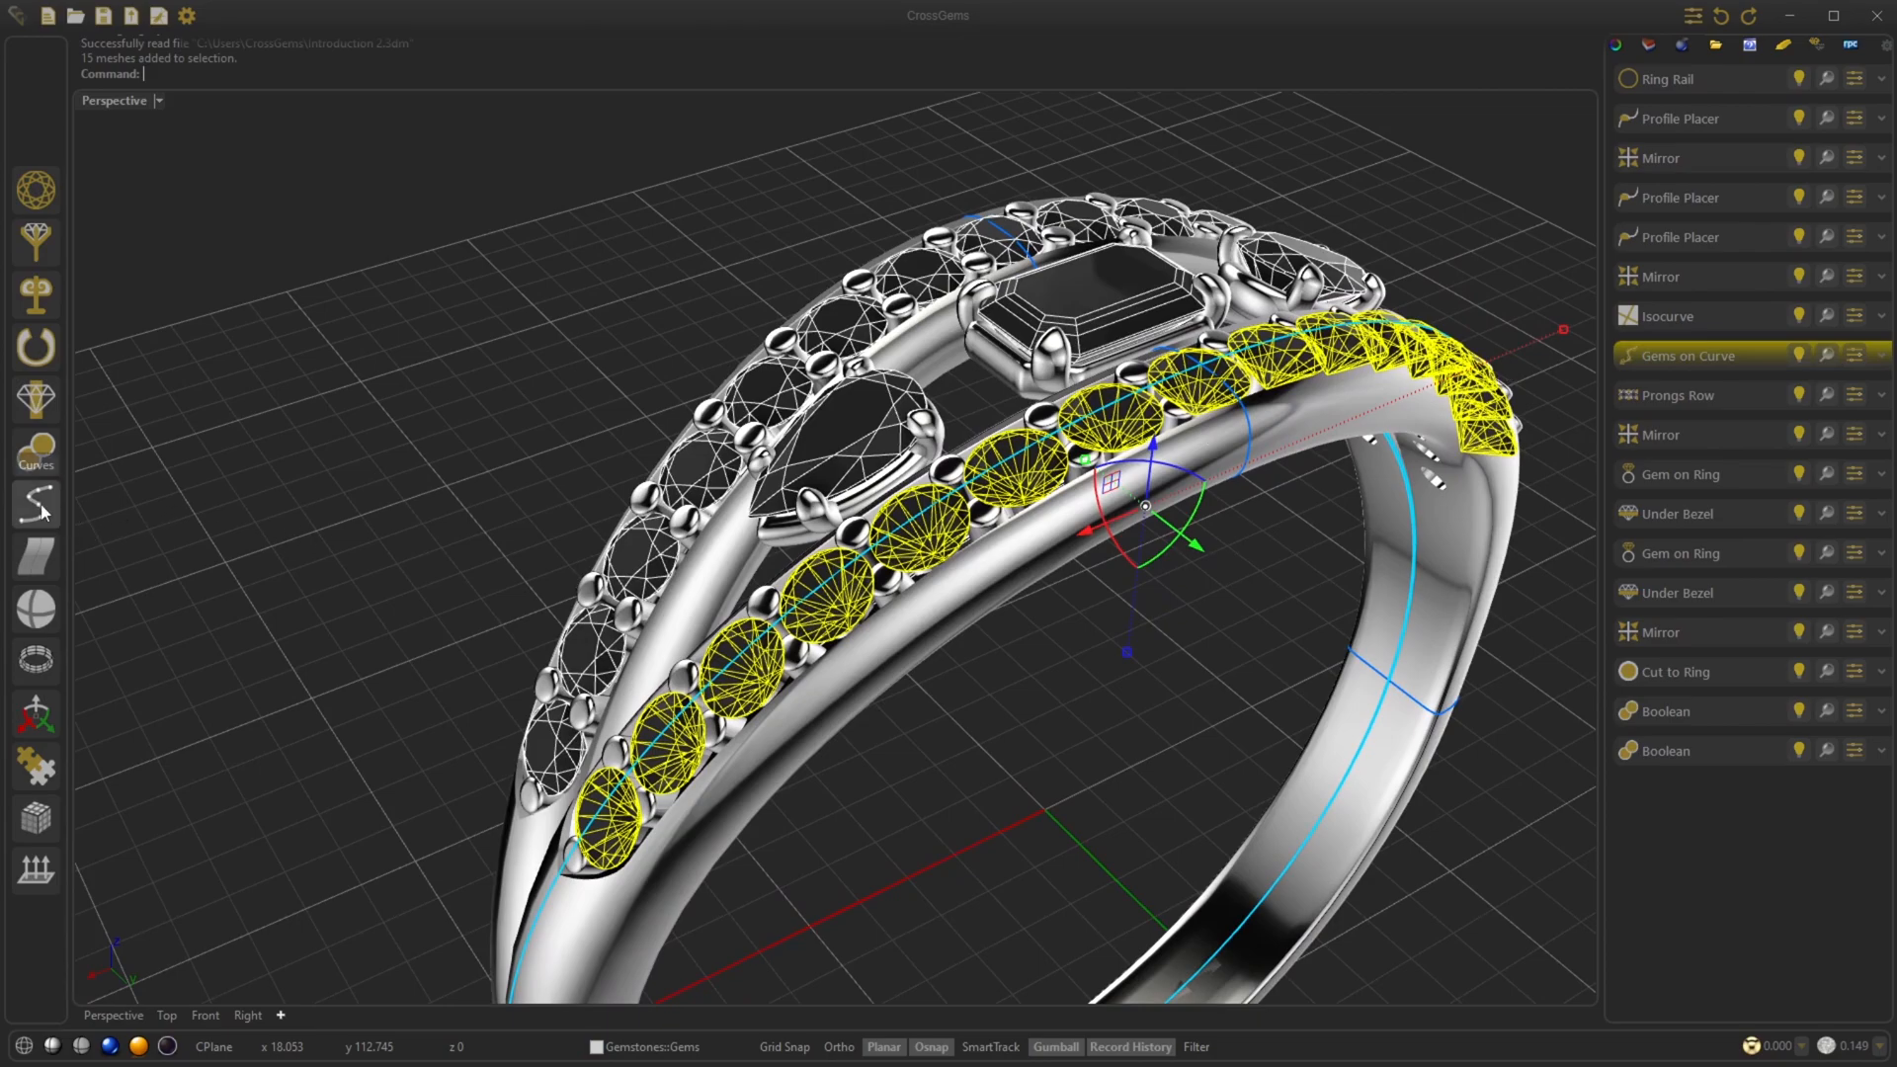
Select and delete the 15-gem row, then Restore Objects from the Gems on Curve entry.
left_click(36, 504)
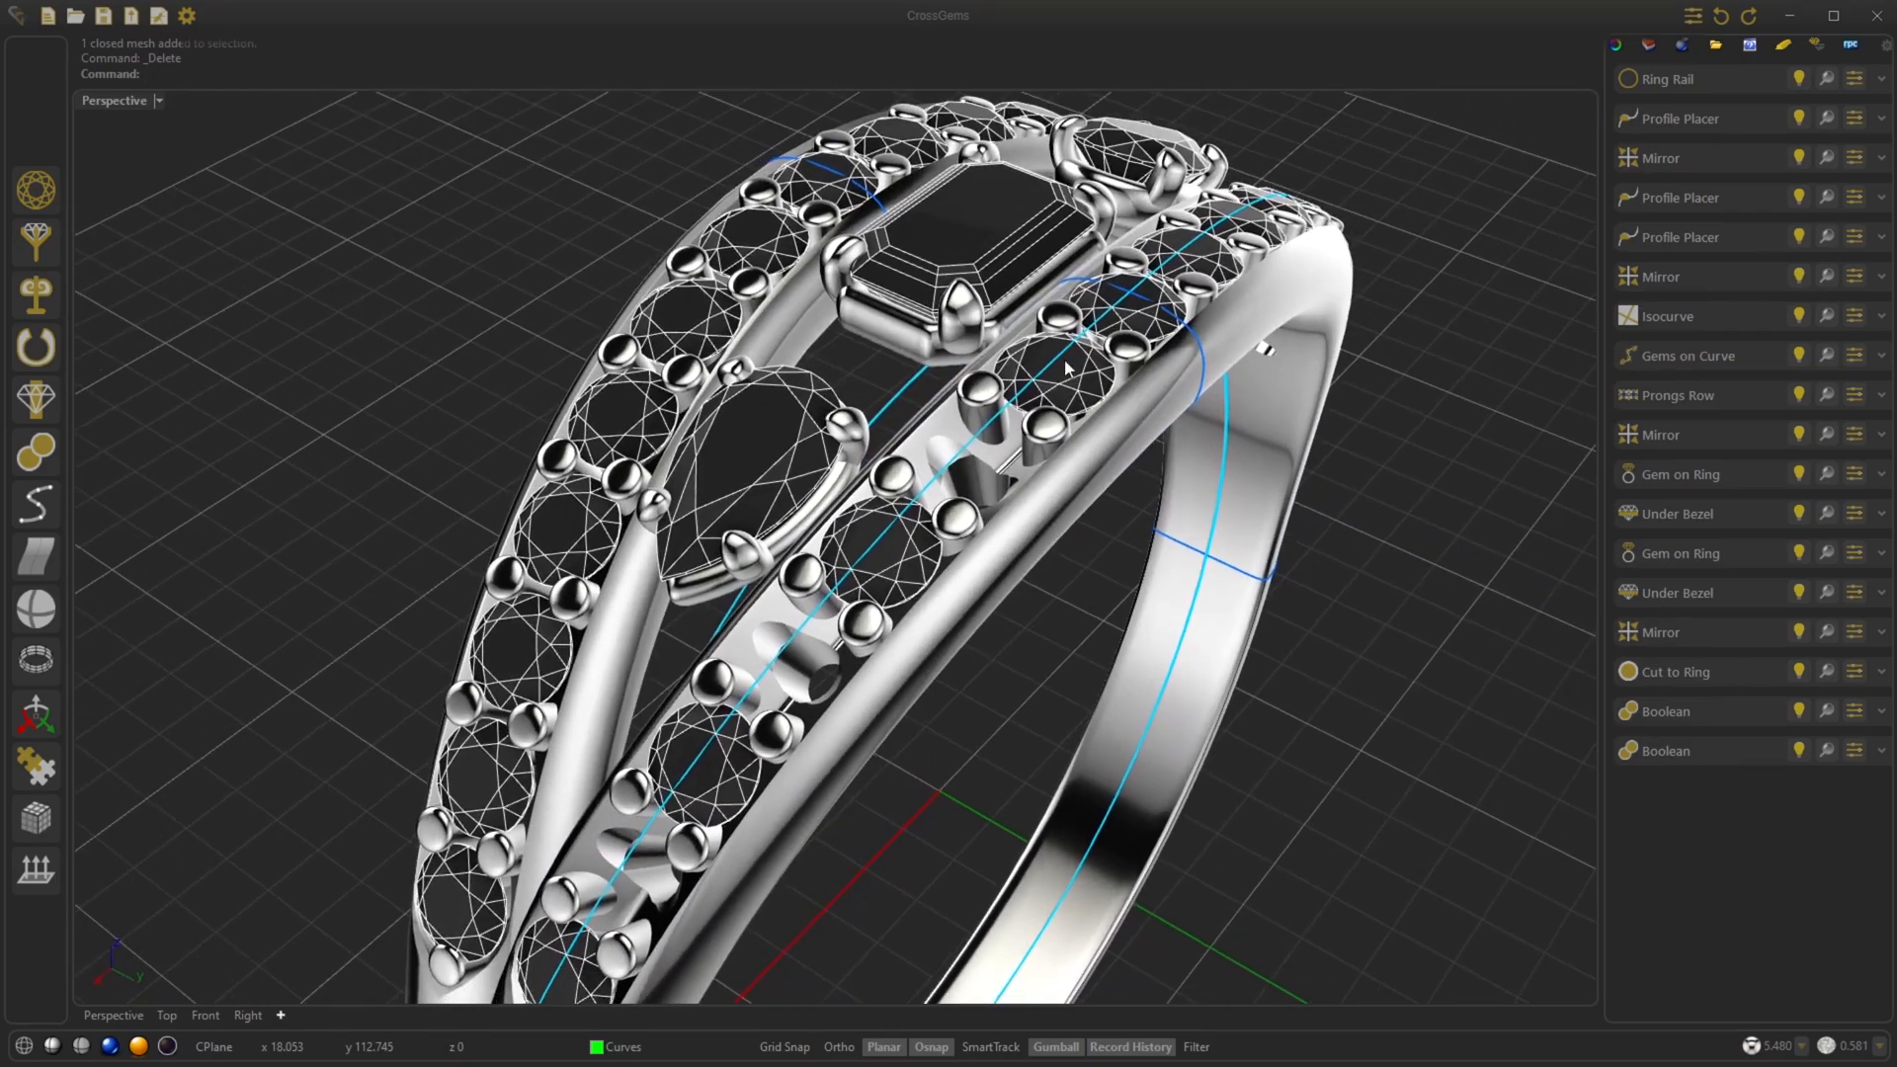
left_click(1686, 355)
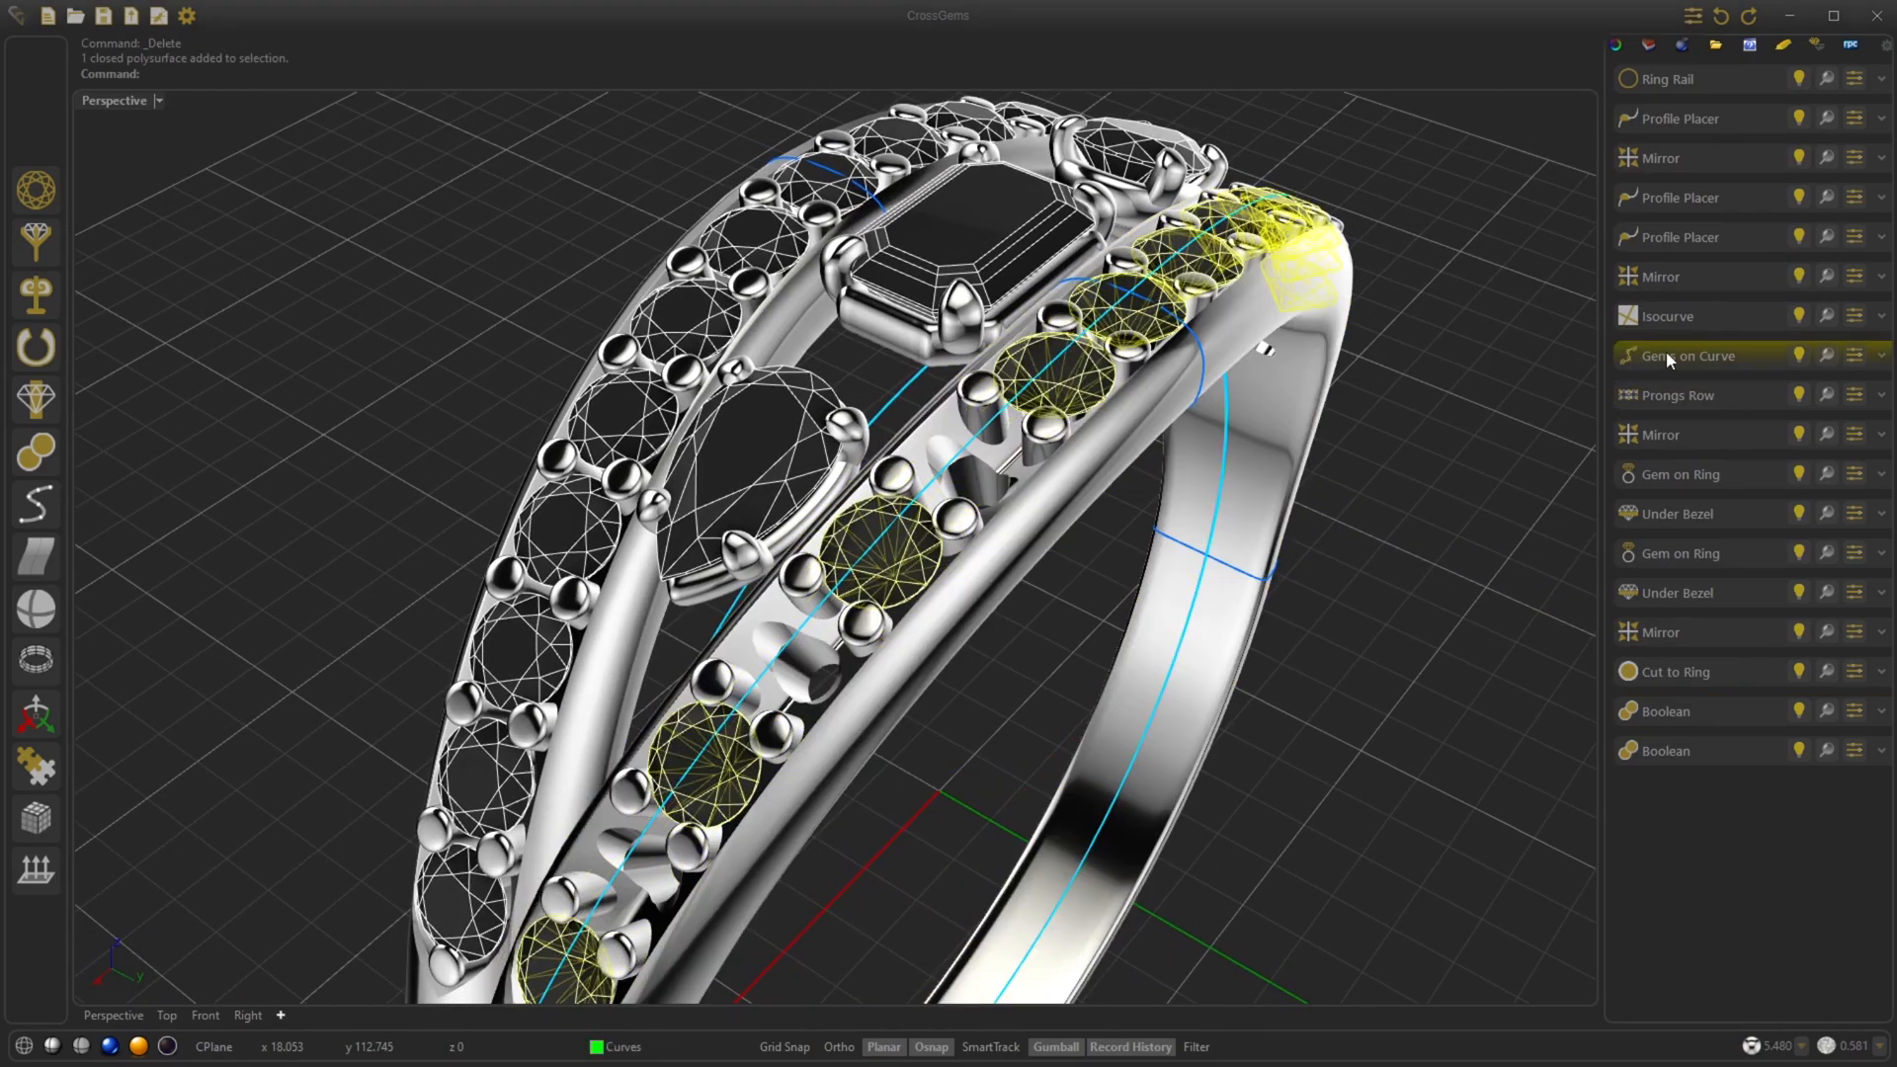
left_click(1686, 354)
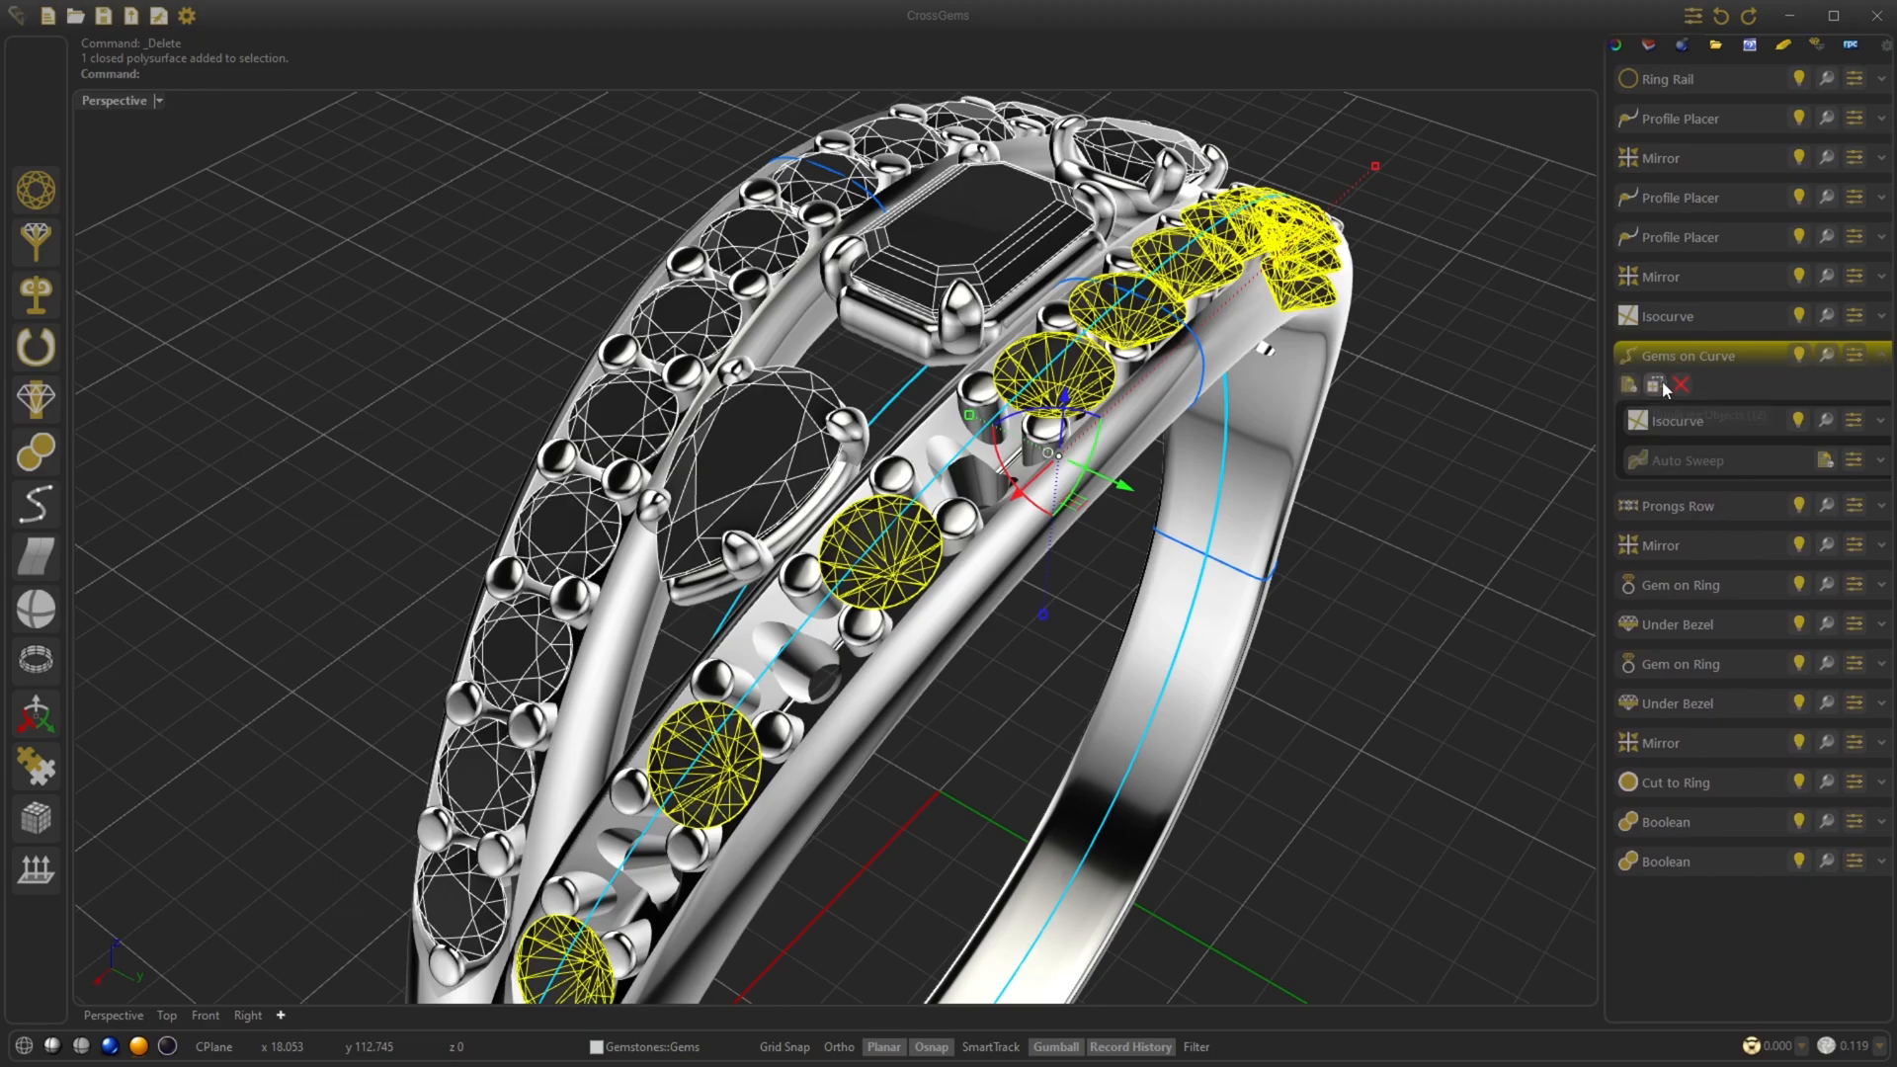
mouse_move(1631, 384)
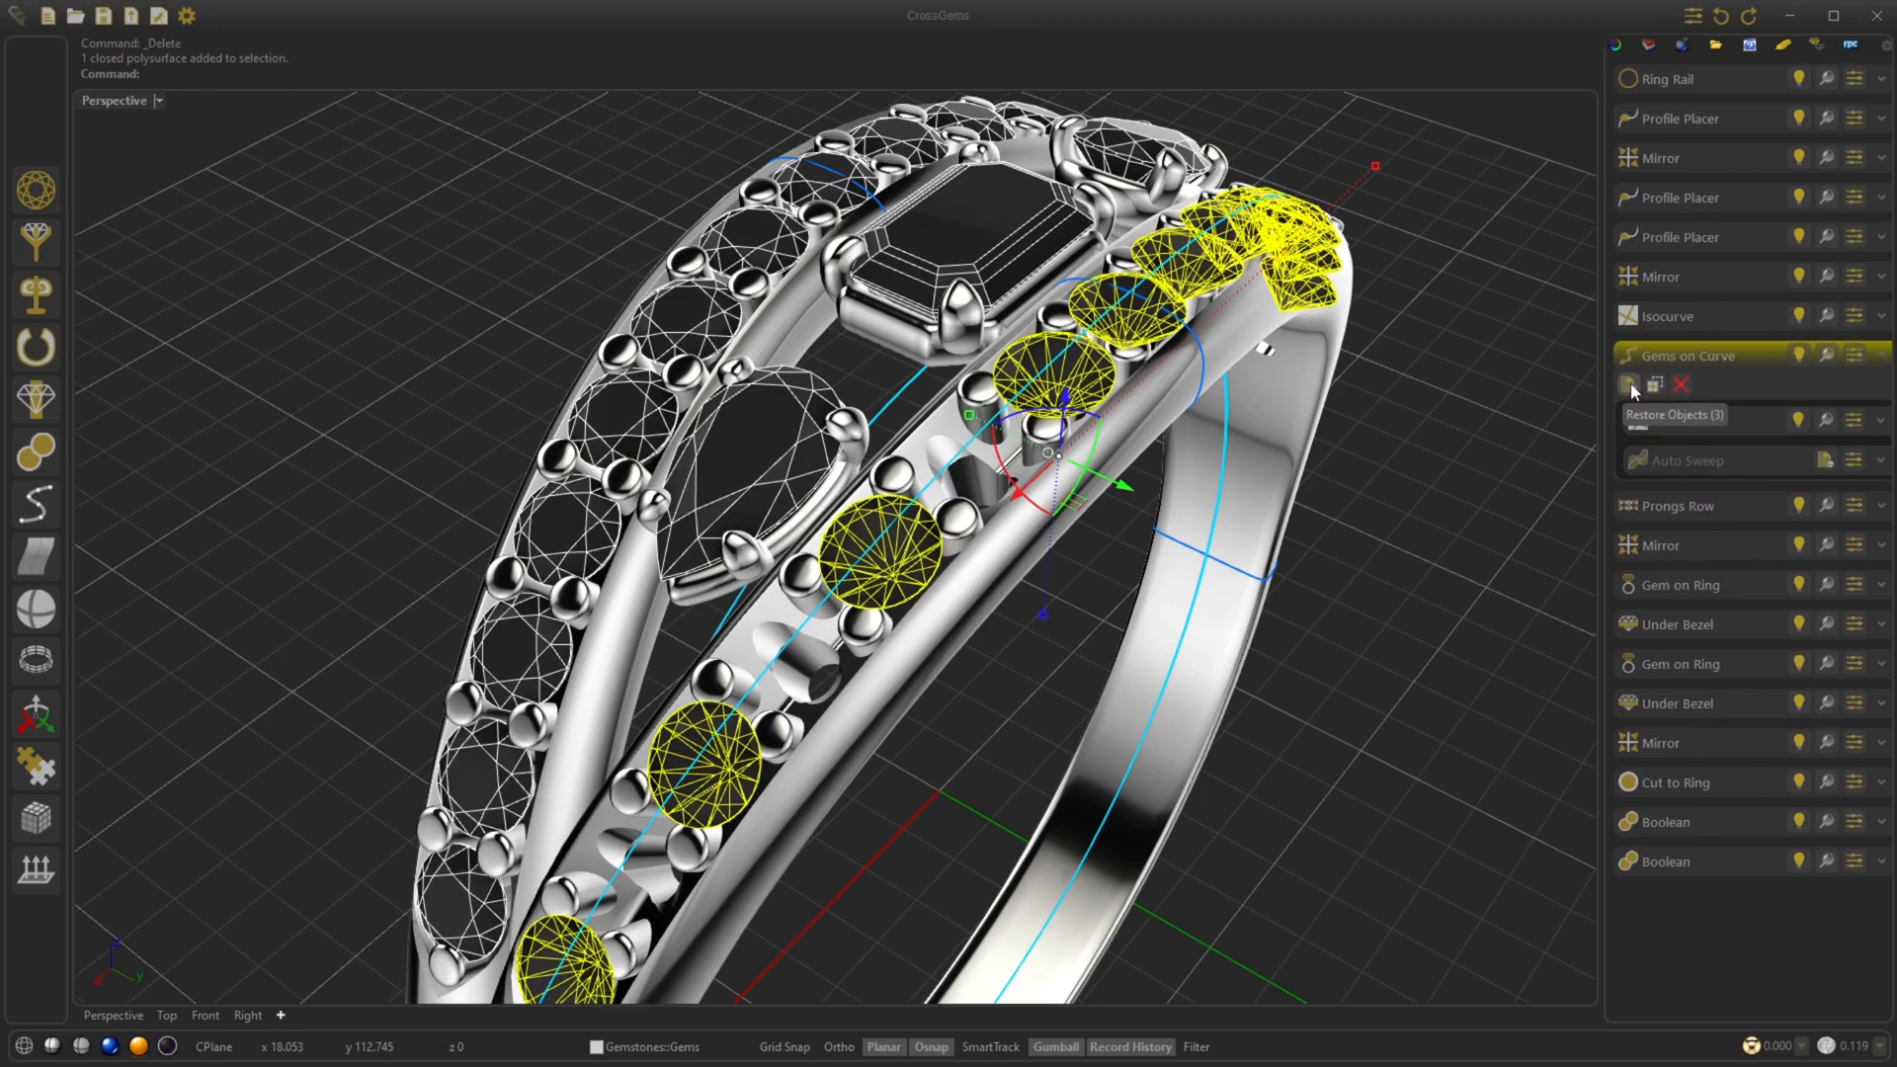
left_click(1630, 386)
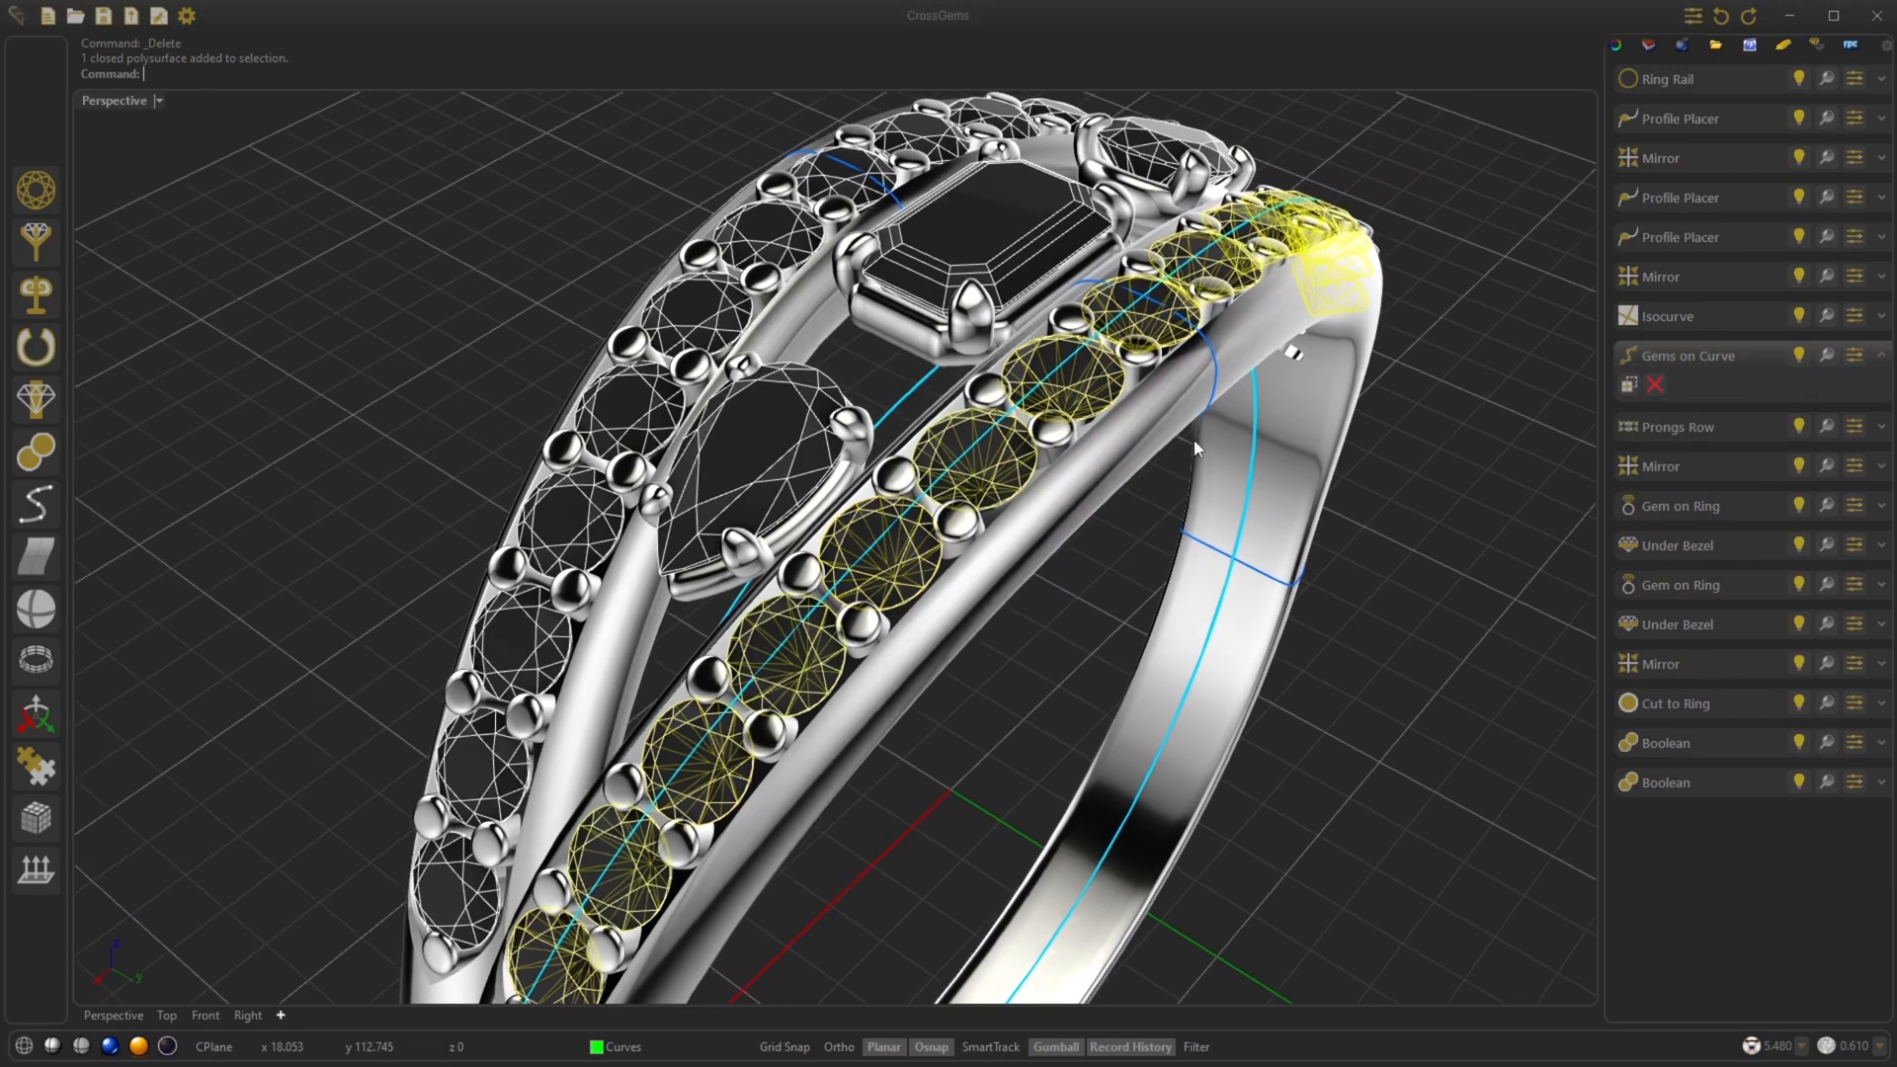